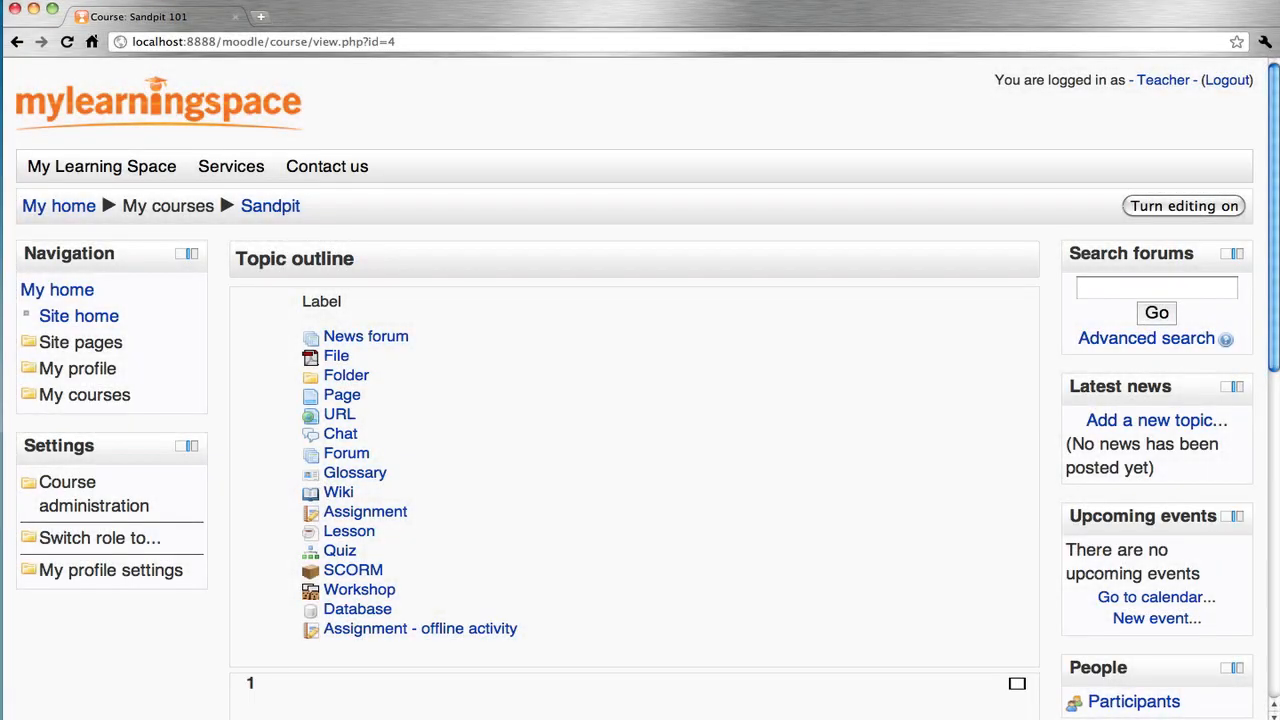
{"action": "mouse_move", "coordinate": [482, 244]}
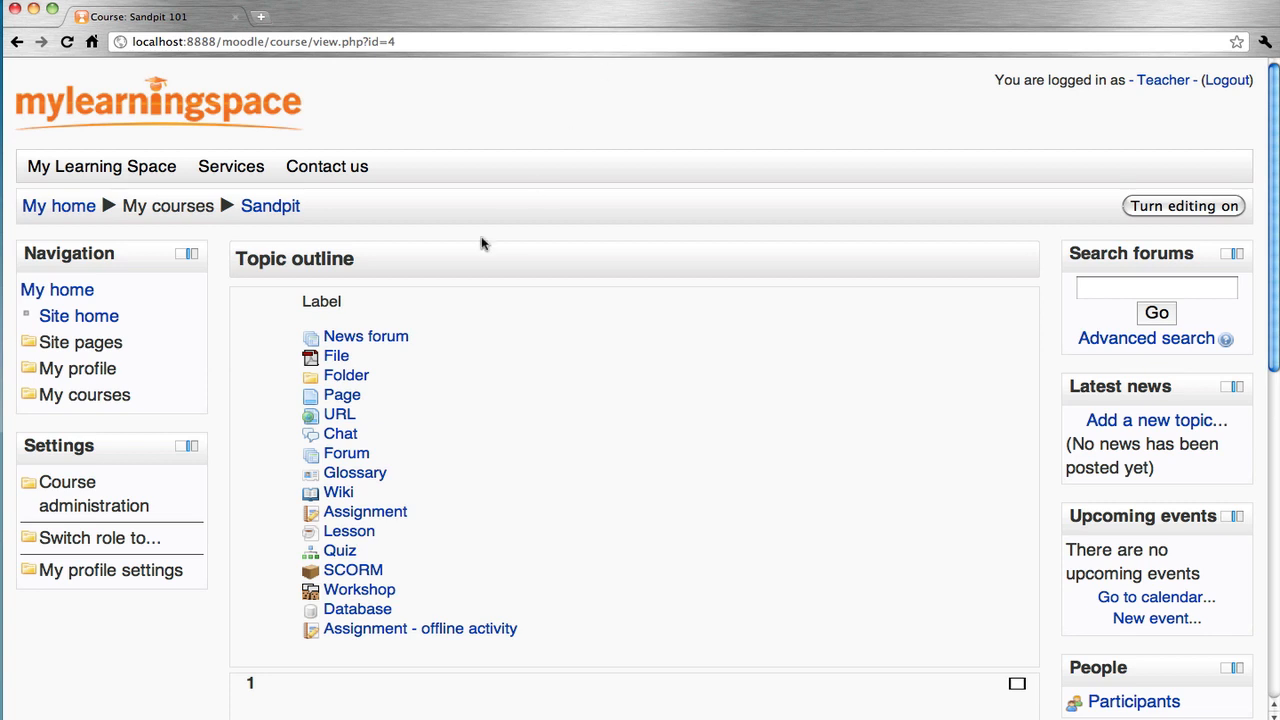
{"action": "mouse_move", "coordinate": [196, 504]}
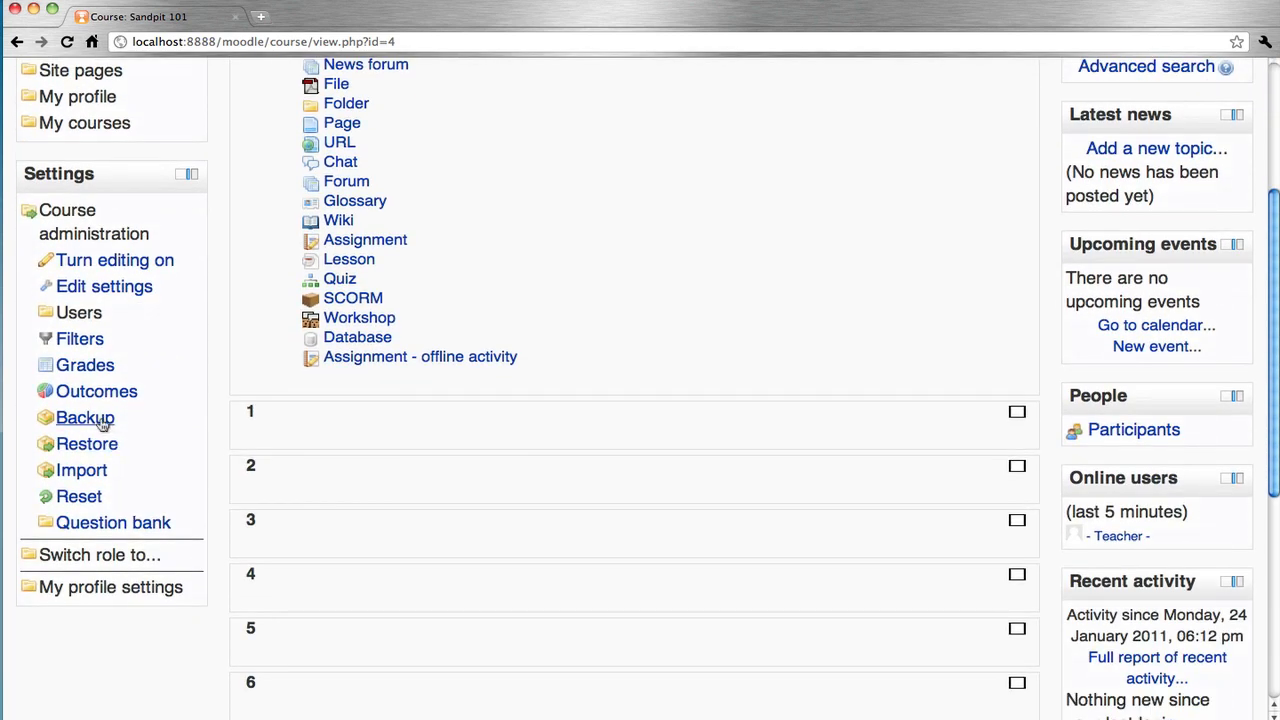
Start the Sandpit course backup with the default initial settings.
{"action": "left_click", "coordinate": [84, 418]}
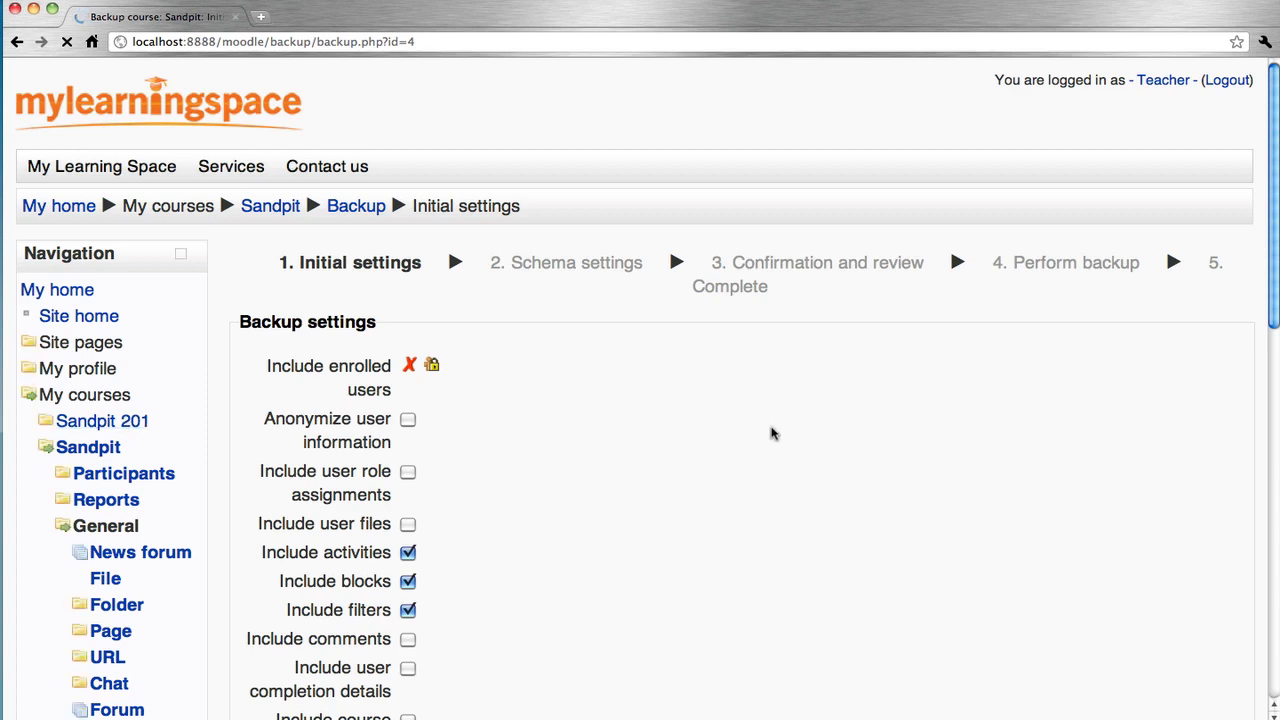
{"action": "scroll", "scroll_direction": "down", "scroll_amount": 3}
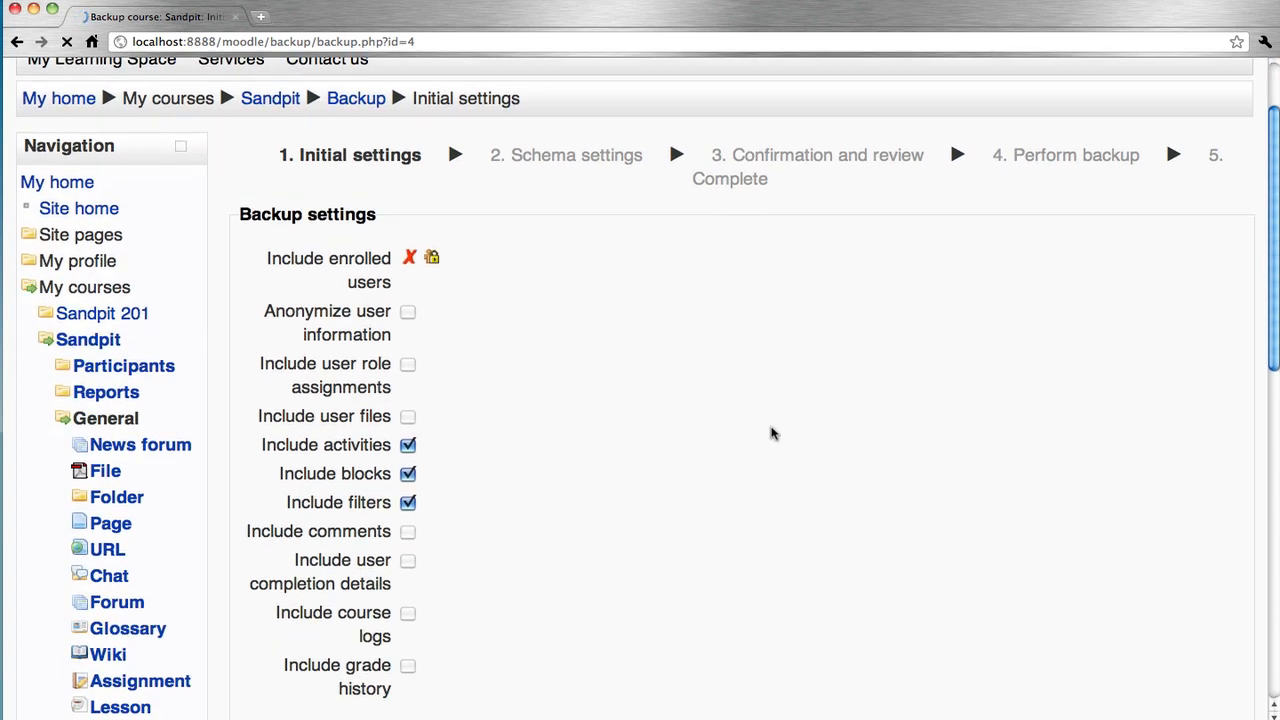
{"action": "scroll", "scroll_direction": "down", "scroll_amount": 3}
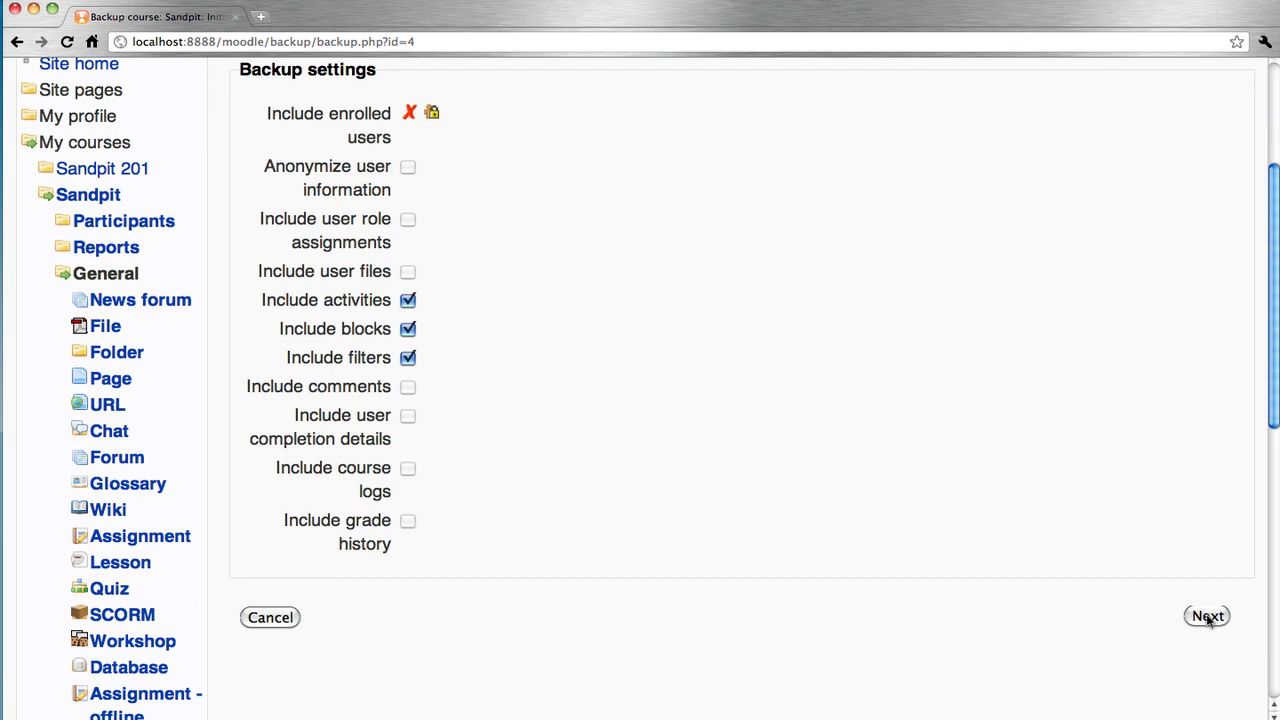
{"action": "left_click", "coordinate": [1206, 616]}
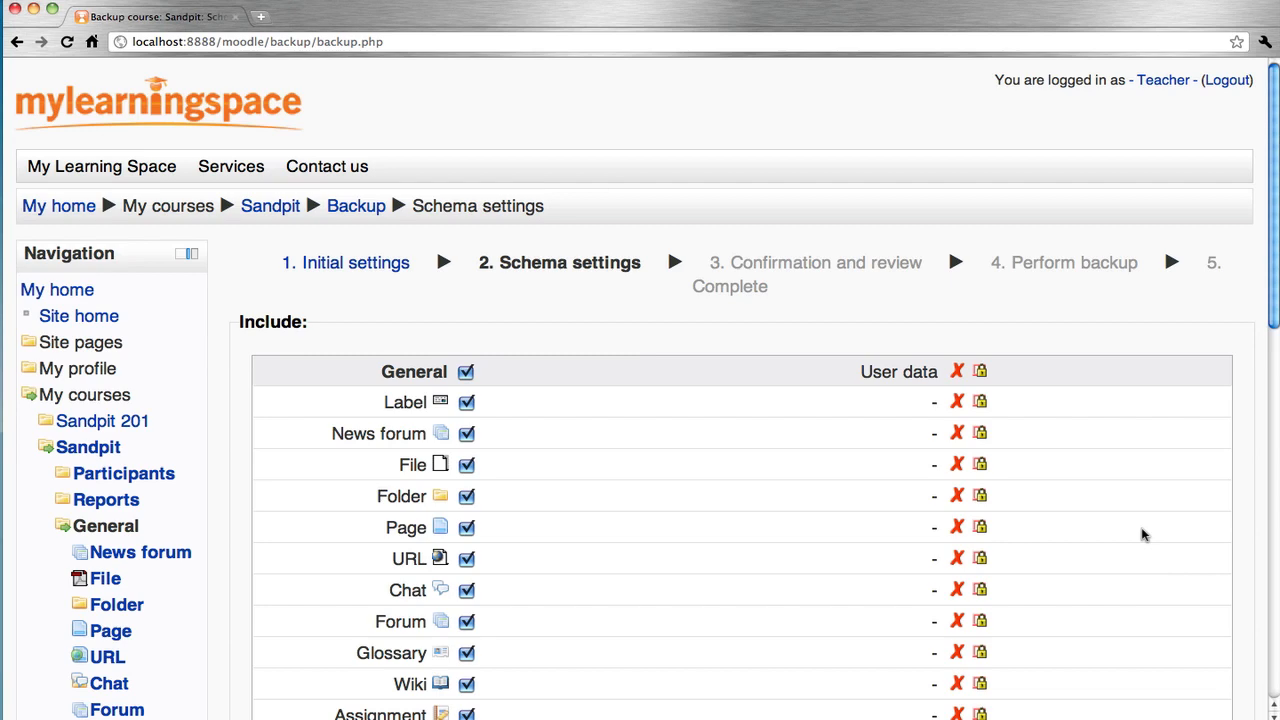
Keep all activities, blocks, filters and topics in the schema and move to review.
{"action": "scroll", "scroll_direction": "down", "scroll_amount": 3}
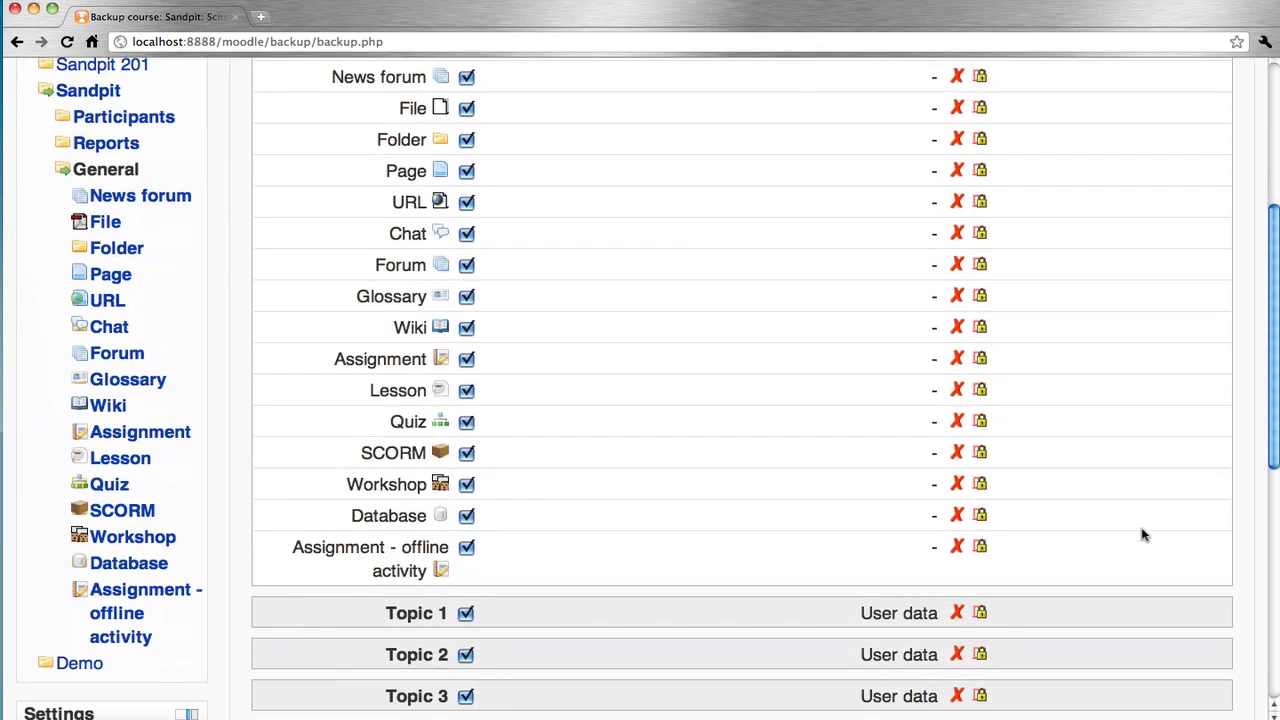
{"action": "scroll", "scroll_direction": "down", "scroll_amount": 3}
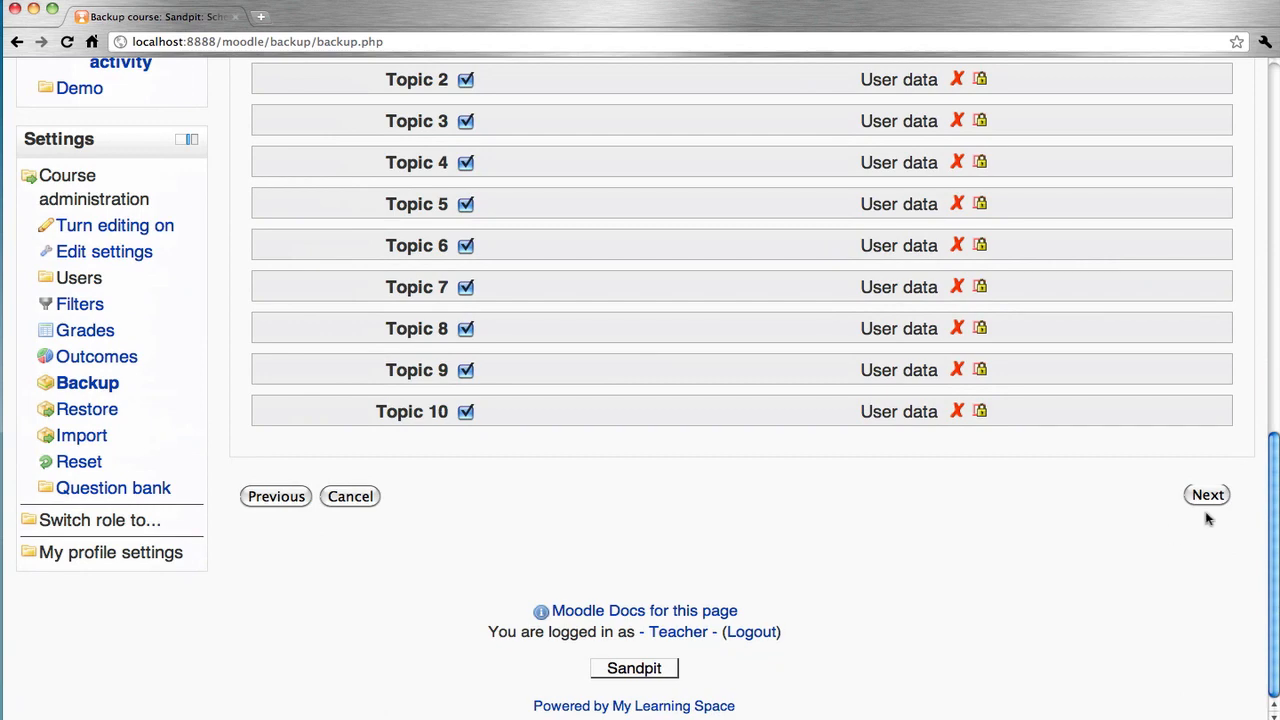
{"action": "left_click", "coordinate": [1208, 494]}
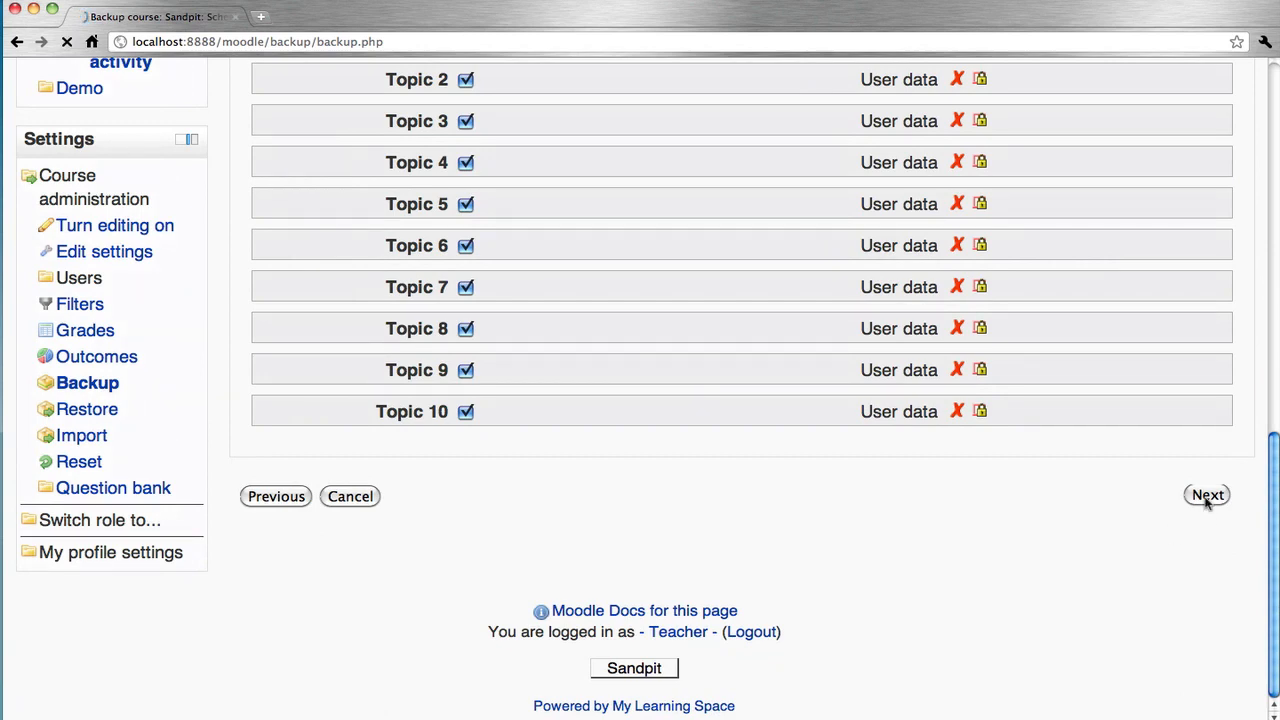
{"action": "left_click", "coordinate": [1208, 494]}
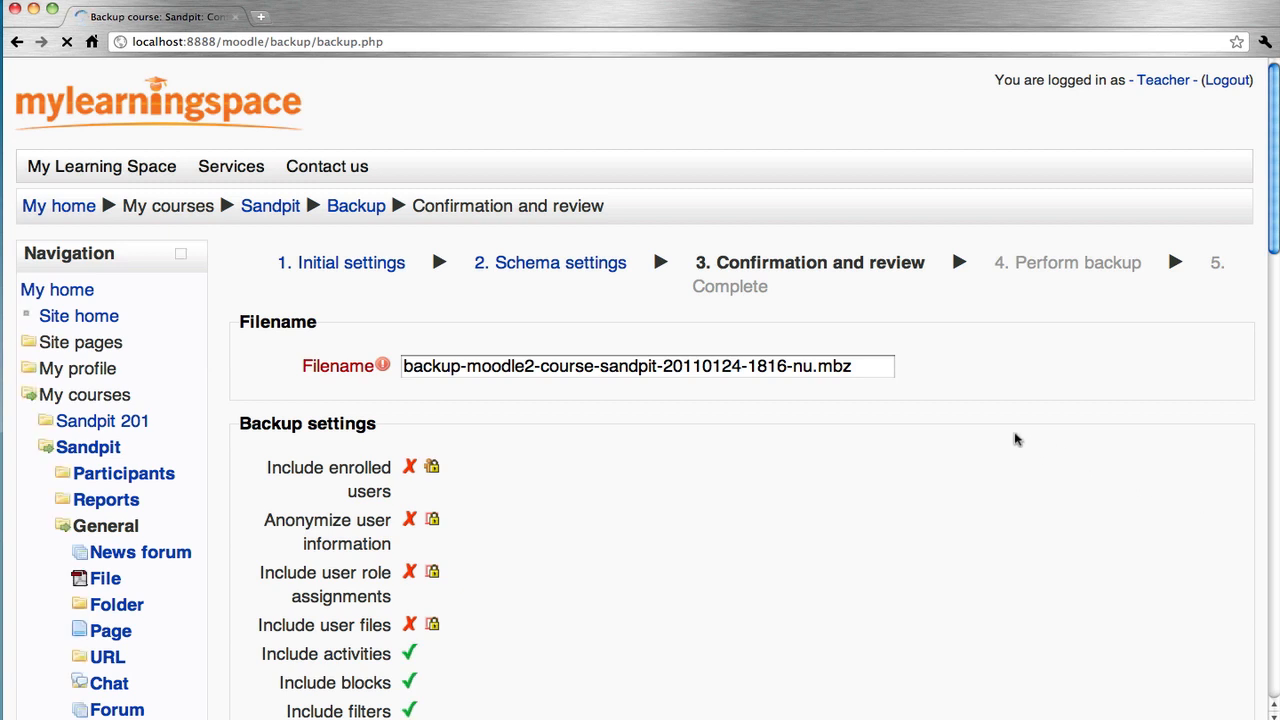
{"action": "mouse_move", "coordinate": [578, 390]}
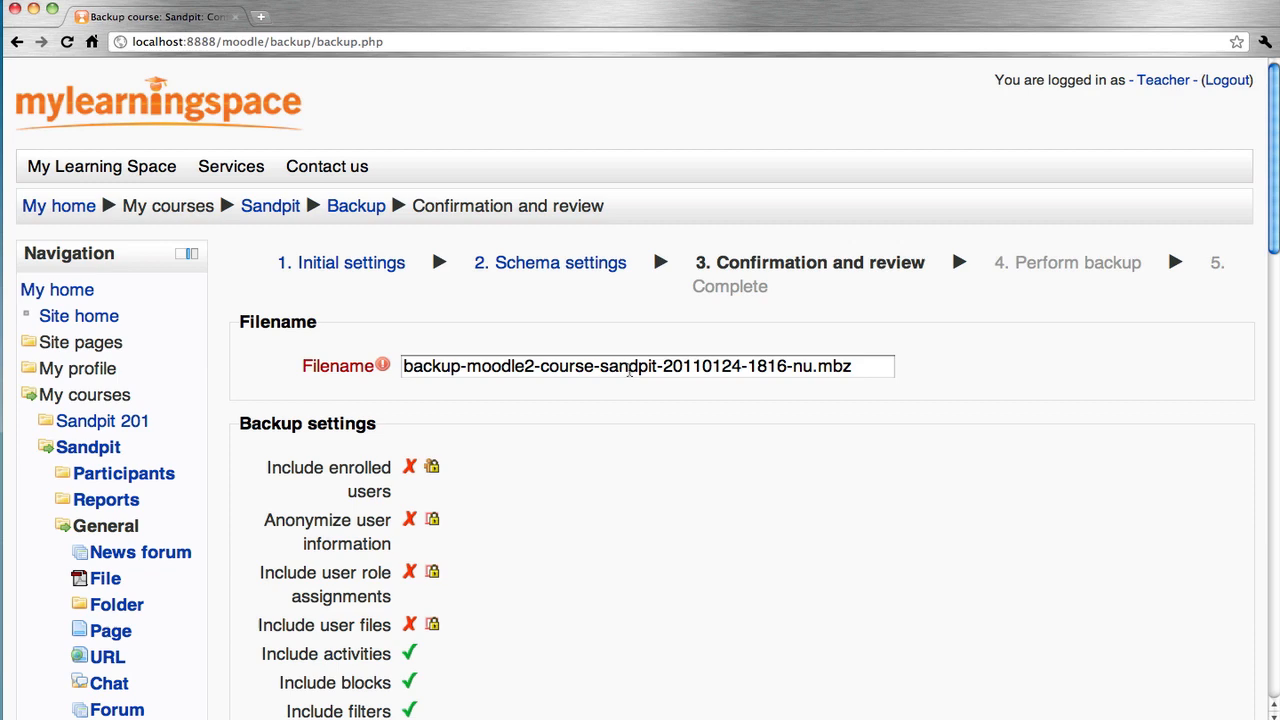
{"action": "mouse_move", "coordinate": [852, 440]}
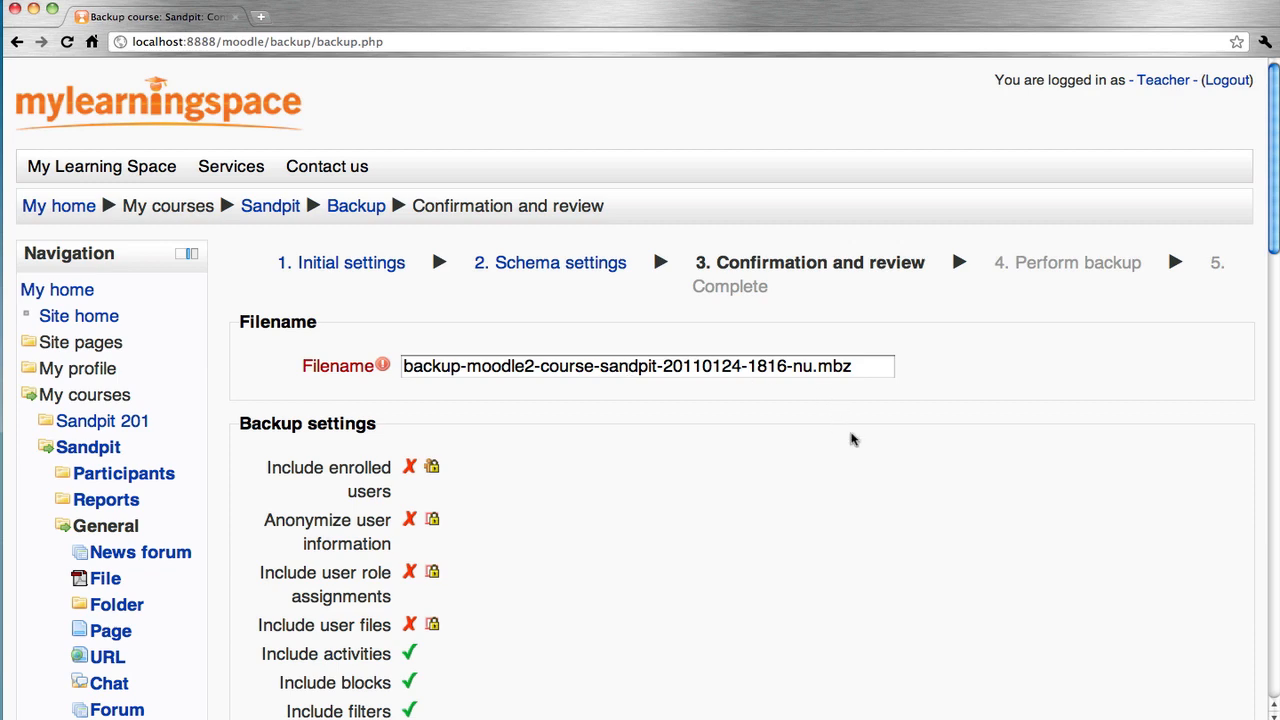
{"action": "scroll", "scroll_direction": "down", "scroll_amount": 3}
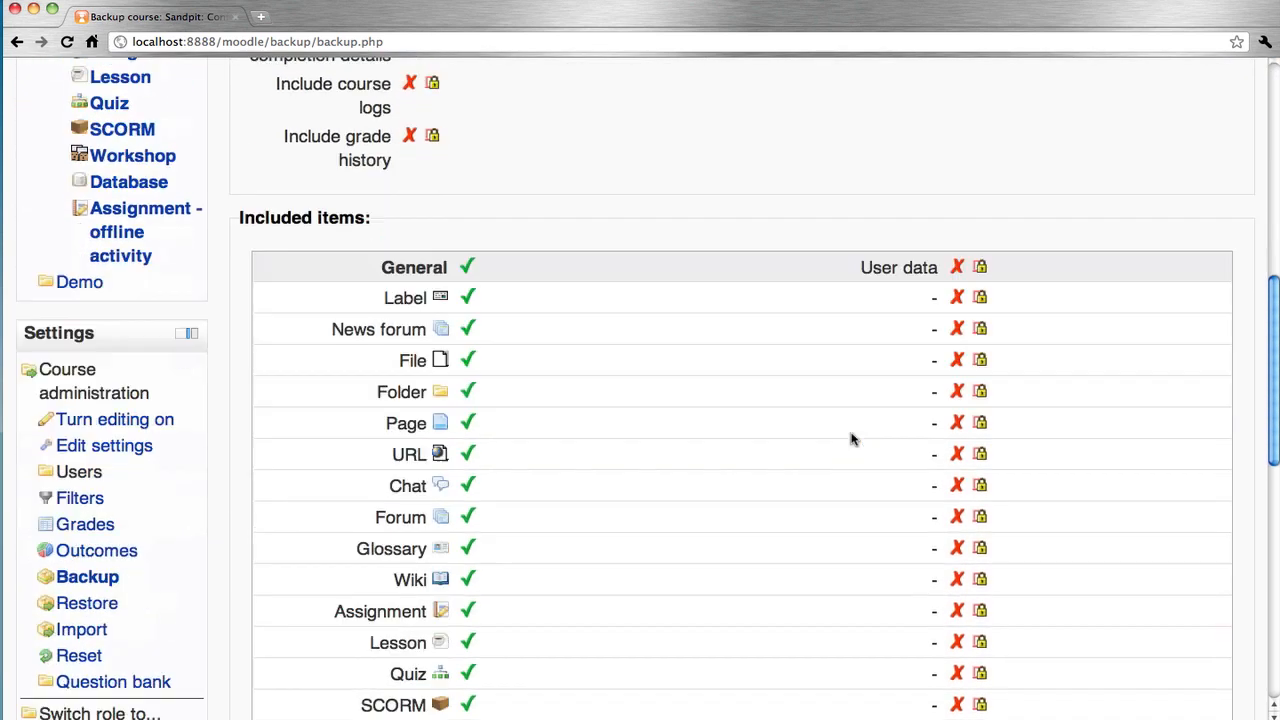
{"action": "scroll", "scroll_direction": "down", "scroll_amount": 3}
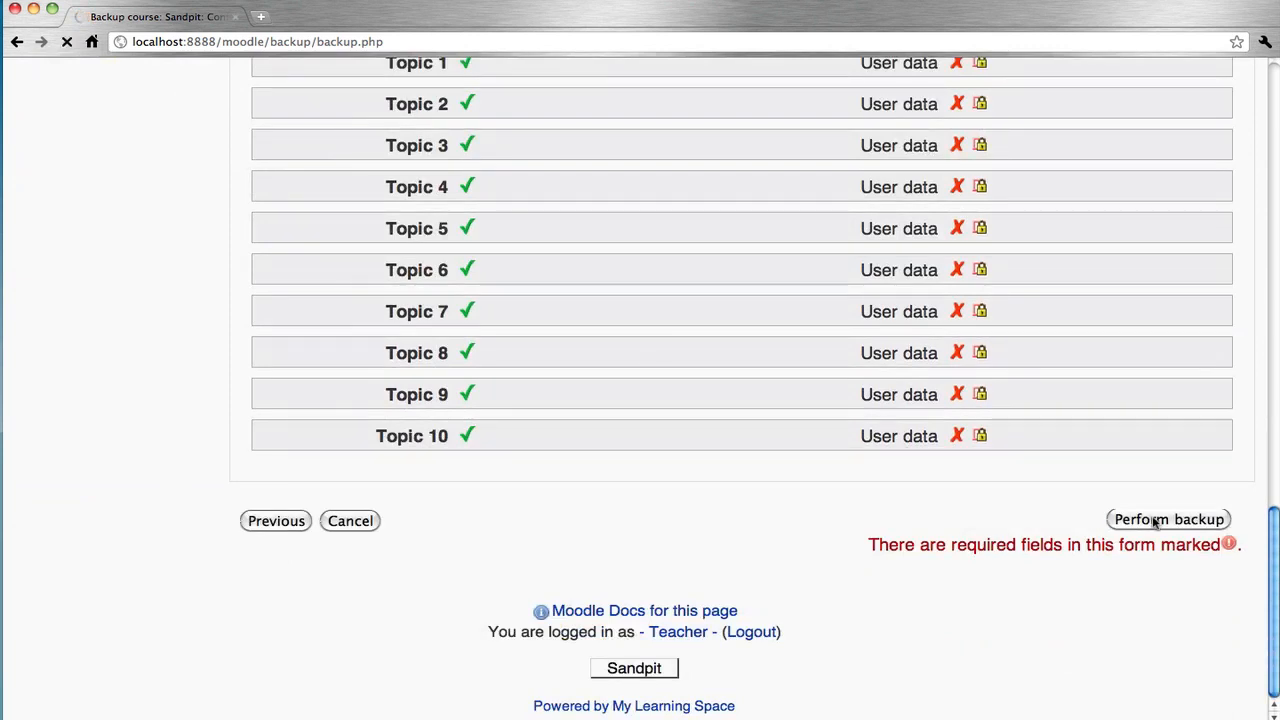
{"action": "left_click", "coordinate": [1168, 520]}
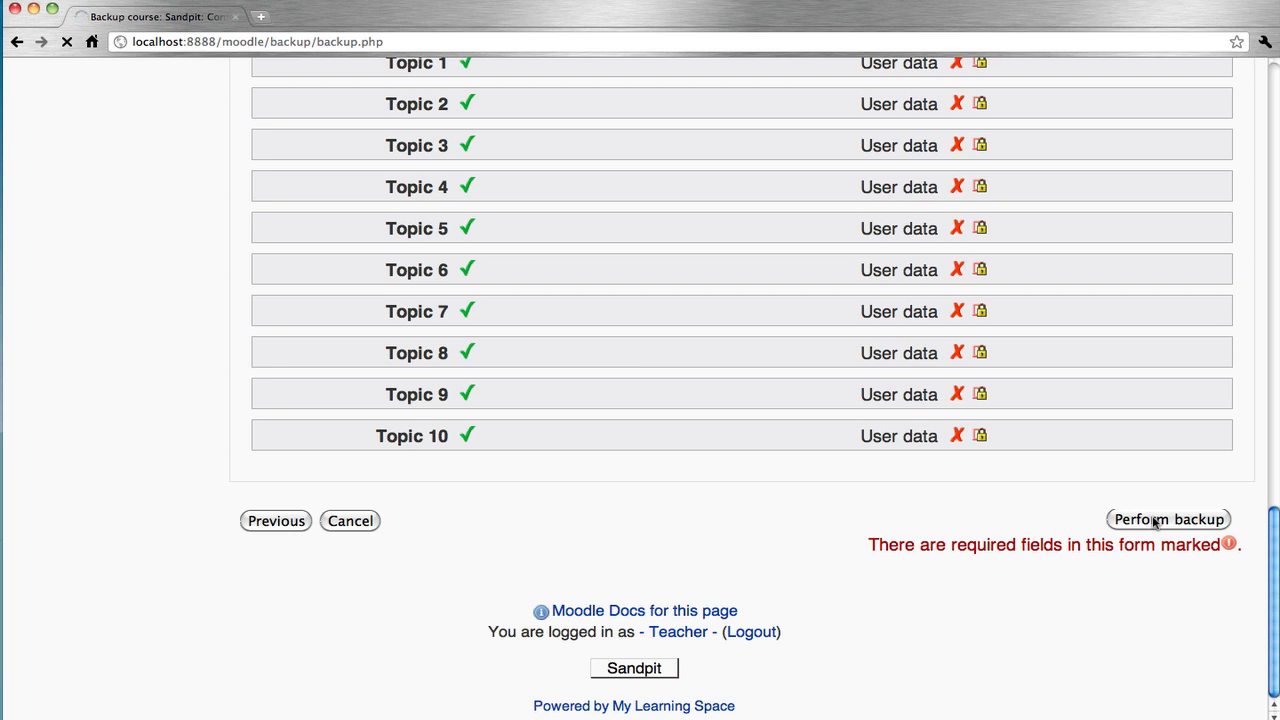
{"action": "left_click", "coordinate": [1168, 520]}
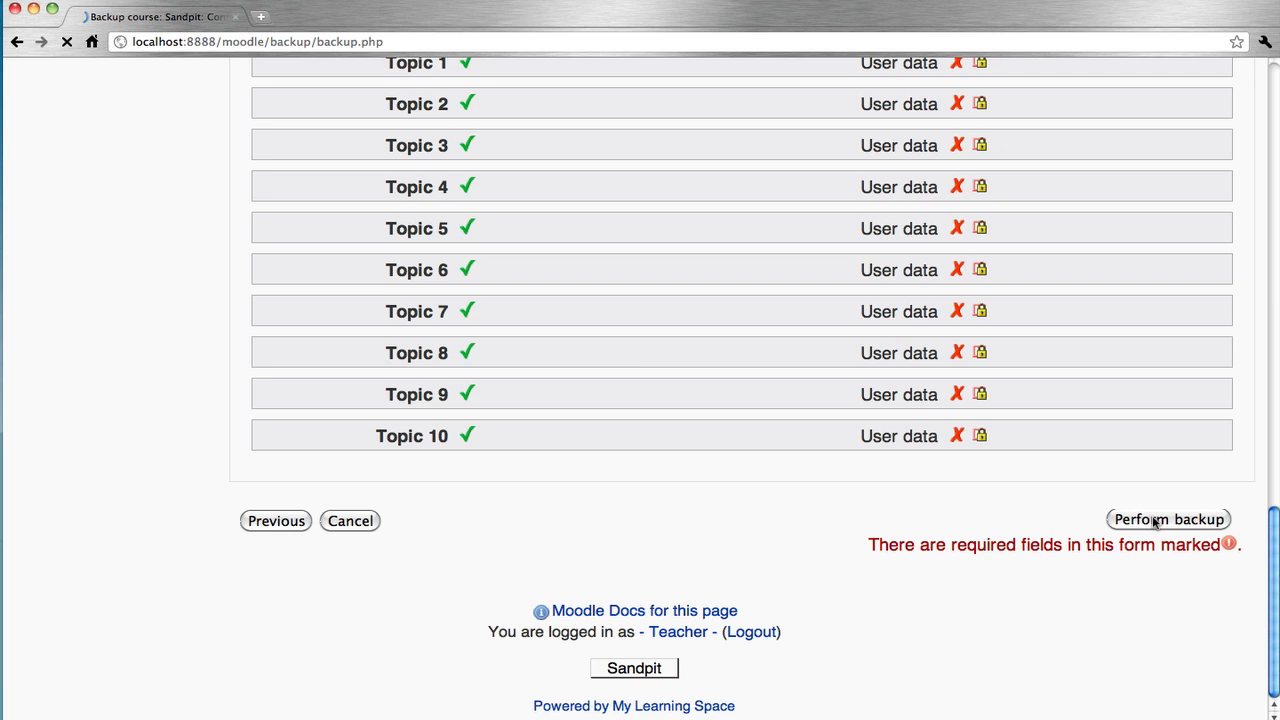
{"action": "left_click", "coordinate": [1168, 520]}
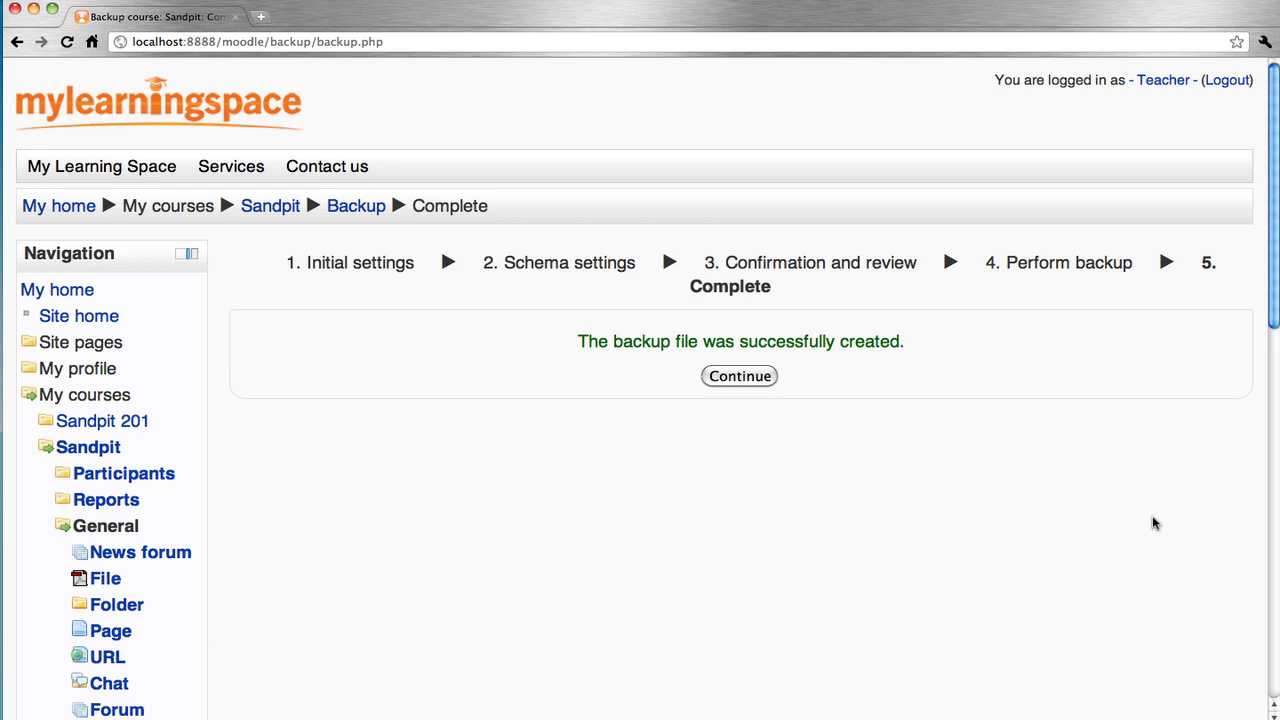
{"action": "mouse_move", "coordinate": [760, 348]}
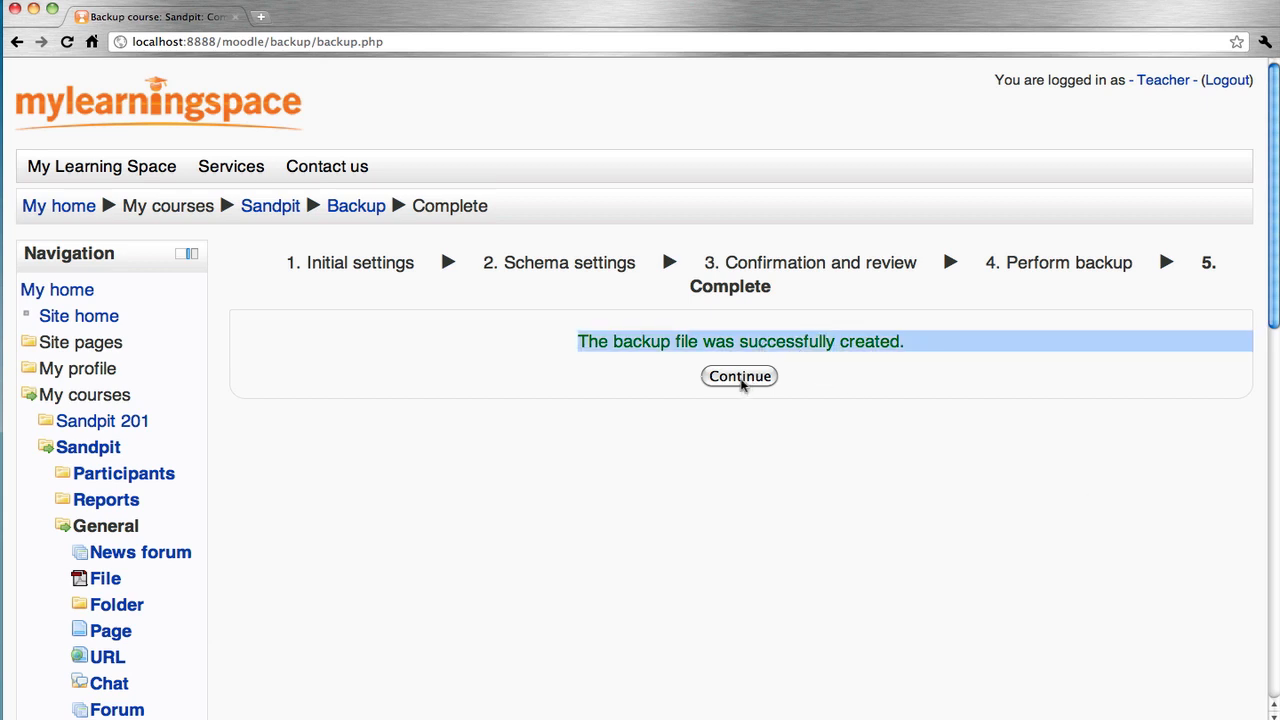
Continue past the successful backup message to the Sandpit Restore page.
{"action": "left_click", "coordinate": [740, 376]}
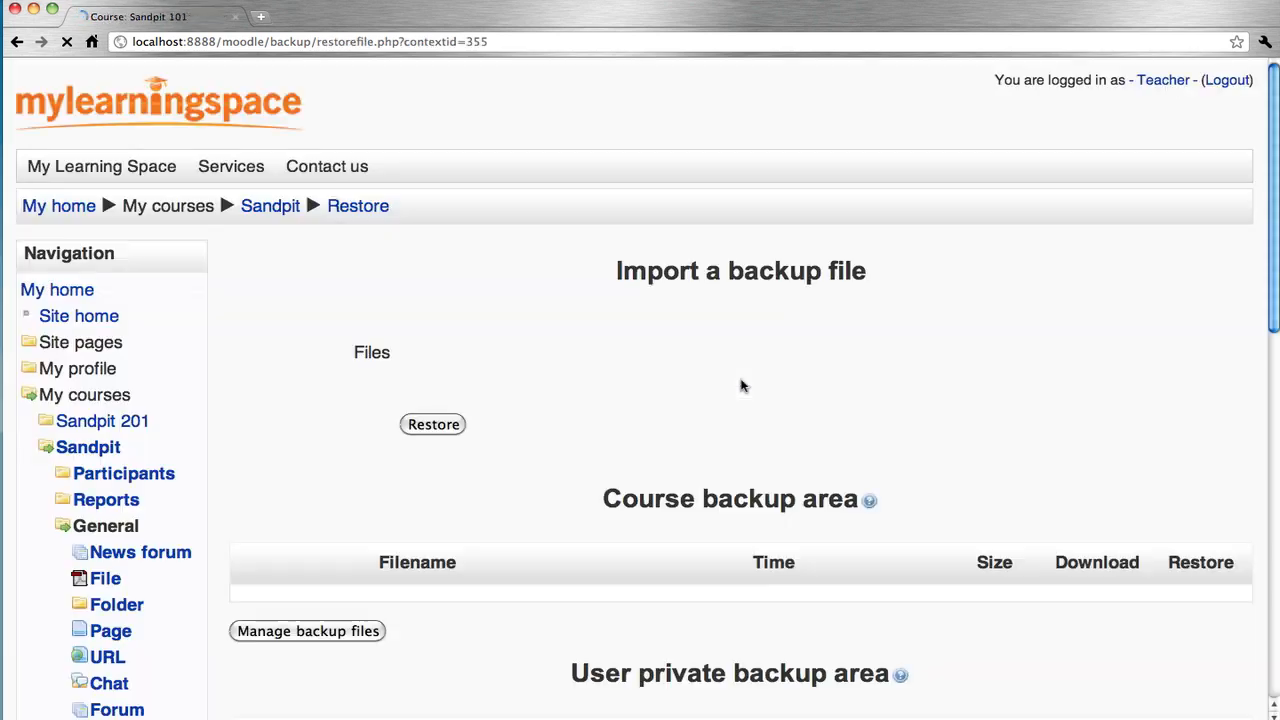
Restore the new Sandpit .mbz file from the user private backup area.
{"action": "scroll", "scroll_direction": "down", "scroll_amount": 3}
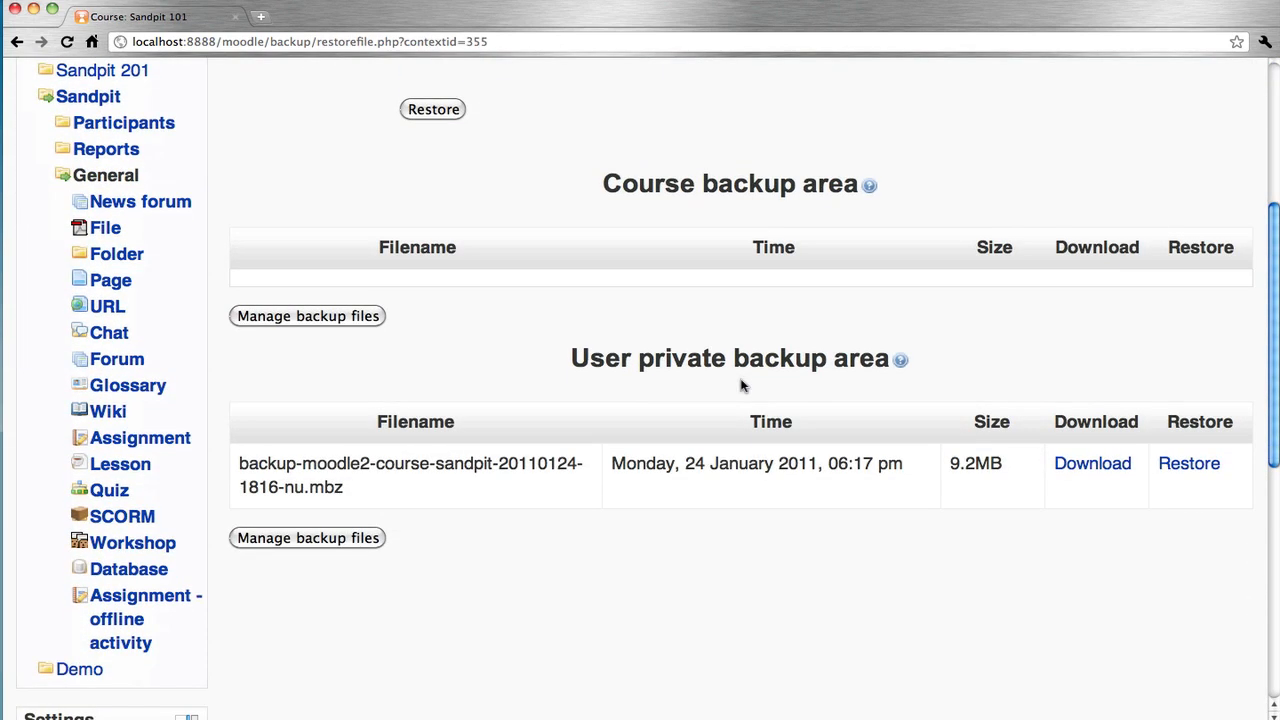
{"action": "mouse_move", "coordinate": [930, 532]}
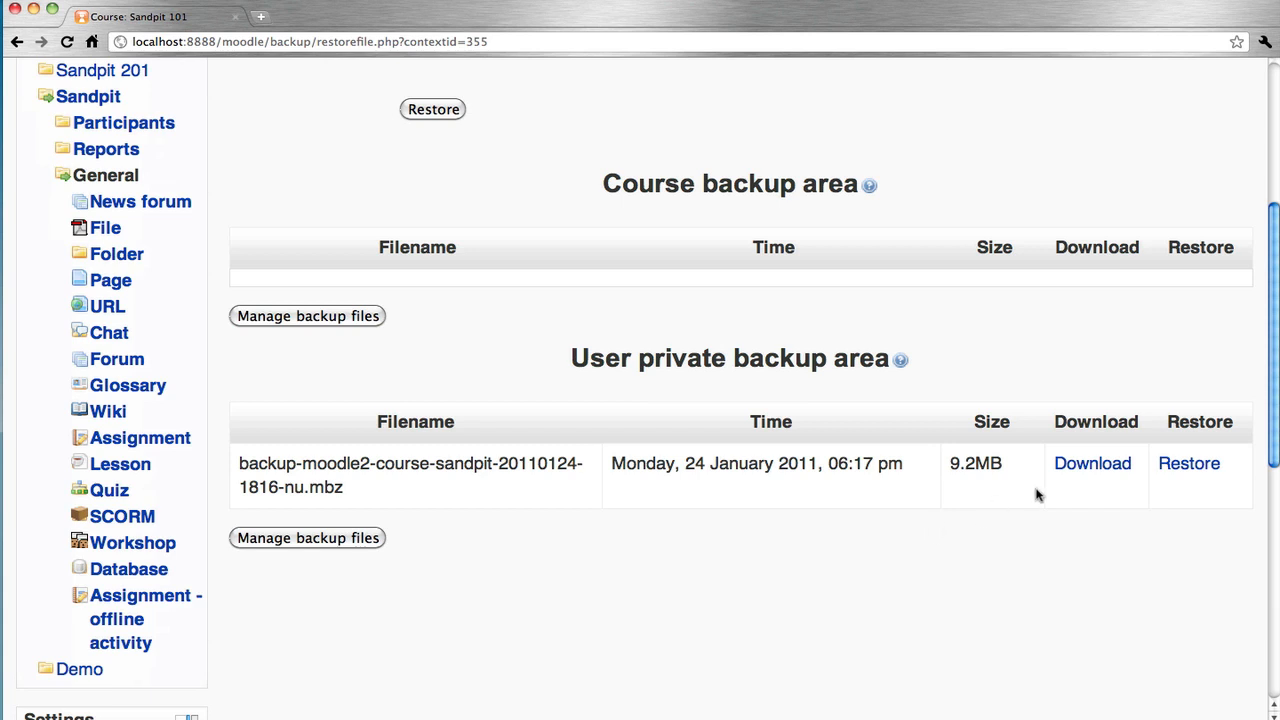
{"action": "mouse_move", "coordinate": [1092, 464]}
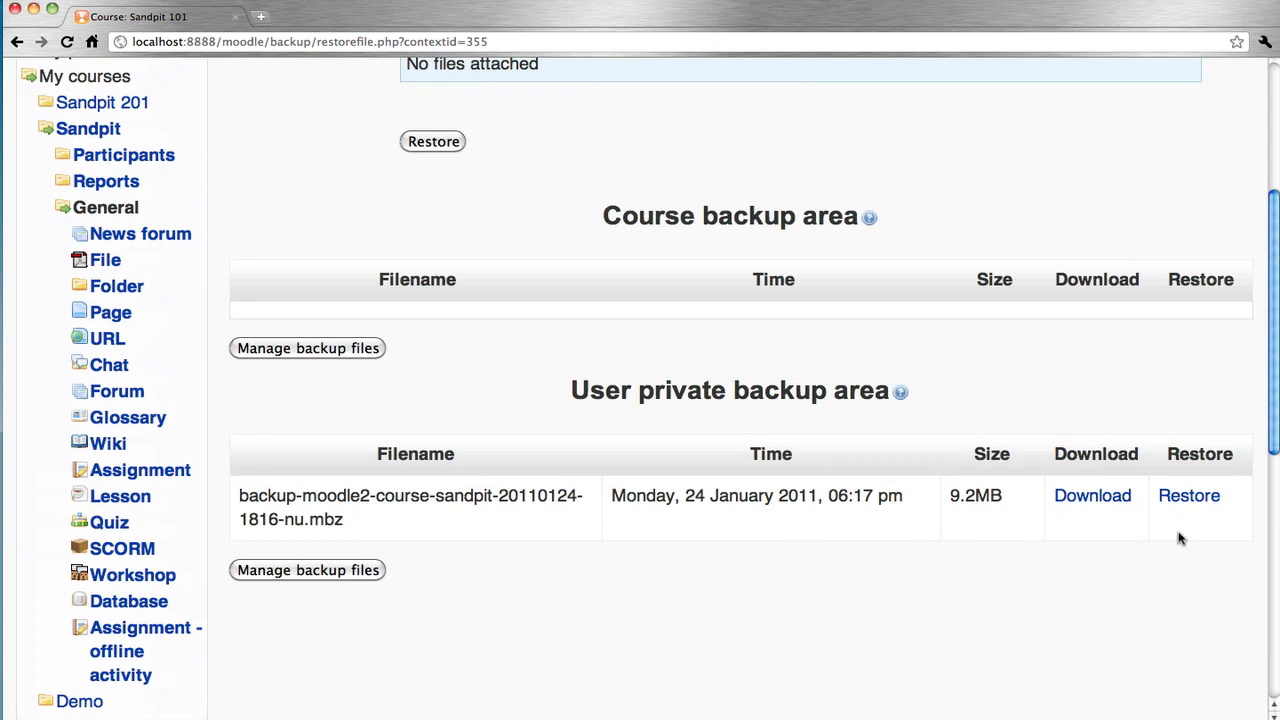
{"action": "left_click", "coordinate": [1188, 496]}
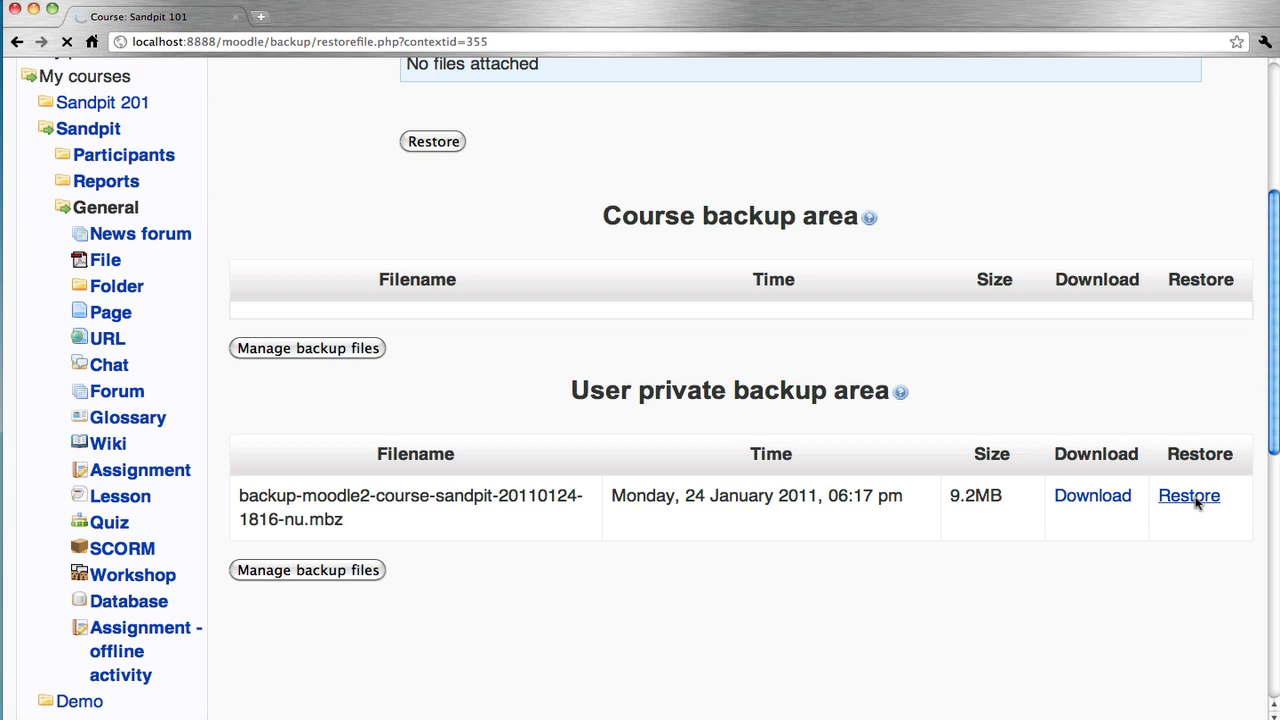
{"action": "left_click", "coordinate": [1188, 496]}
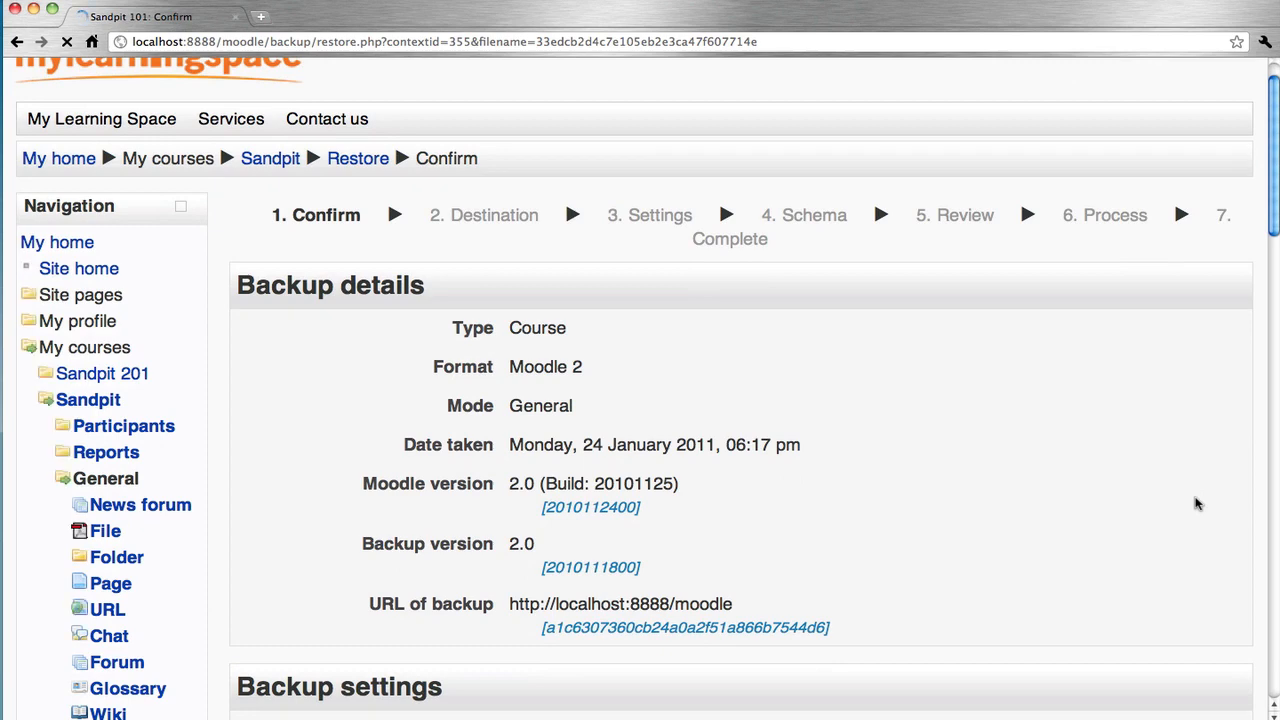
Review the backup details and course sections 1–10, then continue the restore.
{"action": "scroll", "scroll_direction": "down", "scroll_amount": 3}
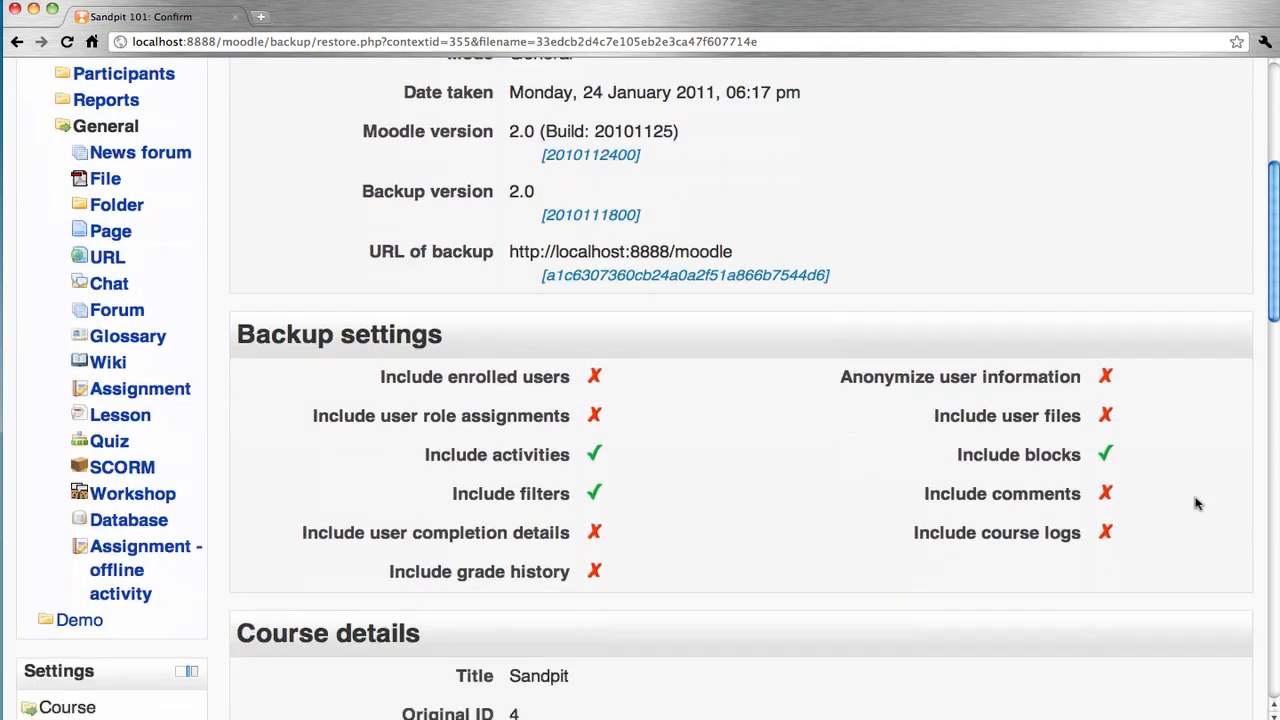
{"action": "scroll", "scroll_direction": "down", "scroll_amount": 3}
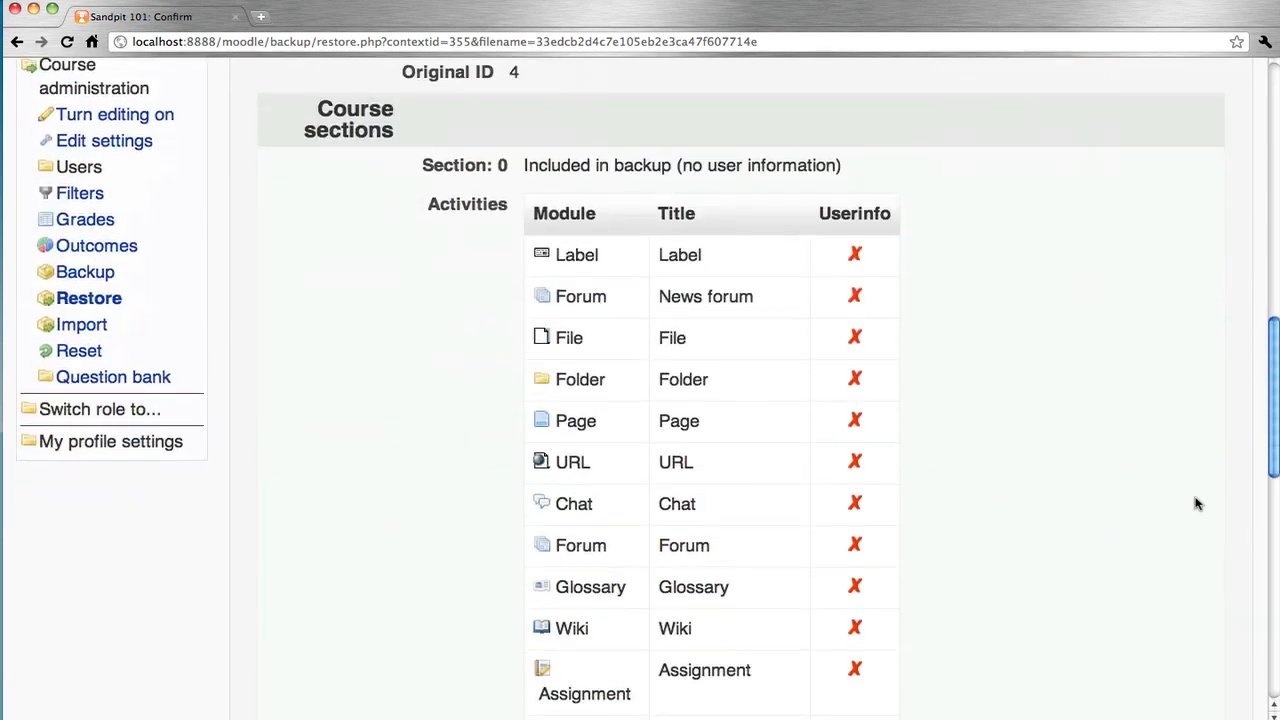
{"action": "scroll", "scroll_direction": "down", "scroll_amount": 3}
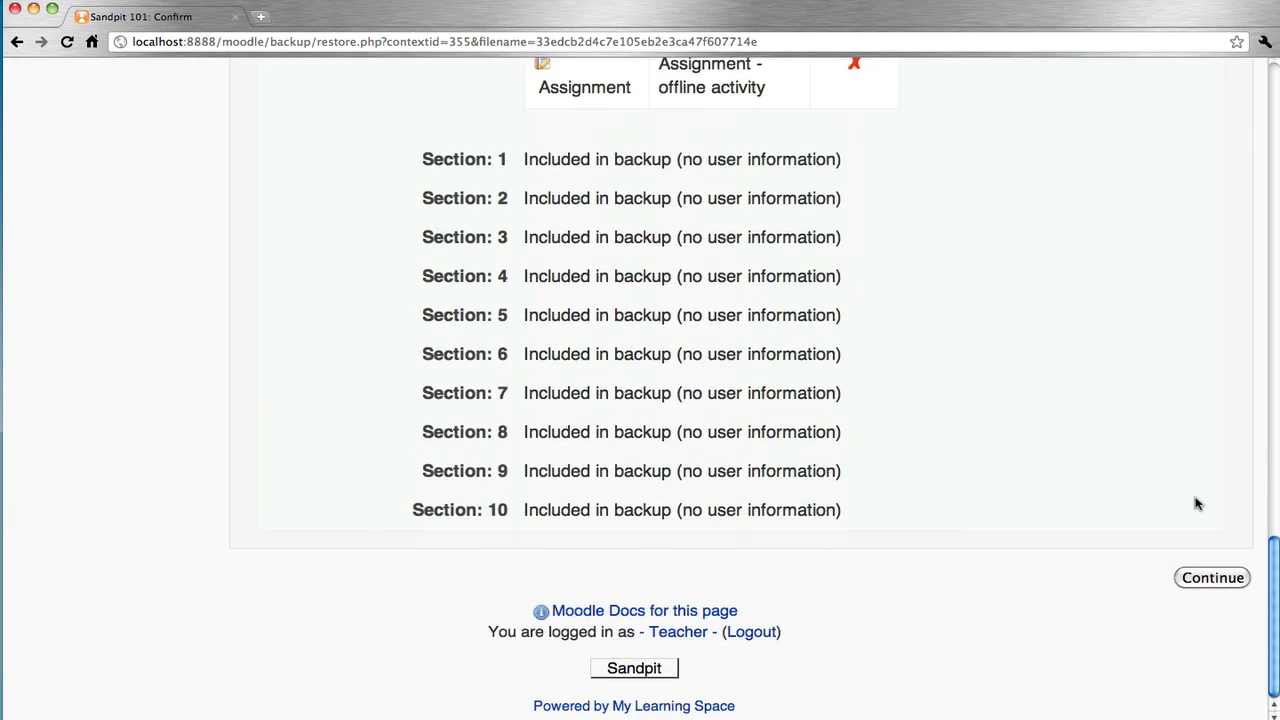
{"action": "left_click", "coordinate": [1212, 576]}
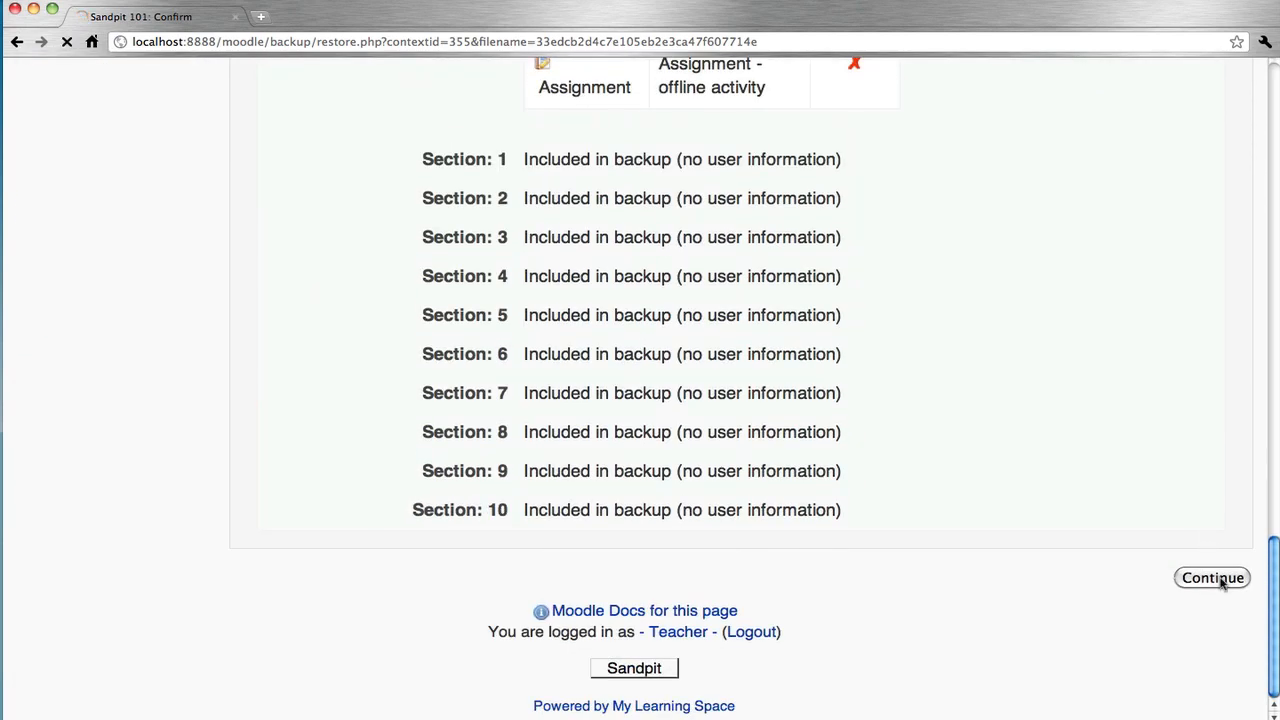
Merge the backup into the existing Sandpit 201 course and continue to settings.
{"action": "left_click", "coordinate": [1212, 576]}
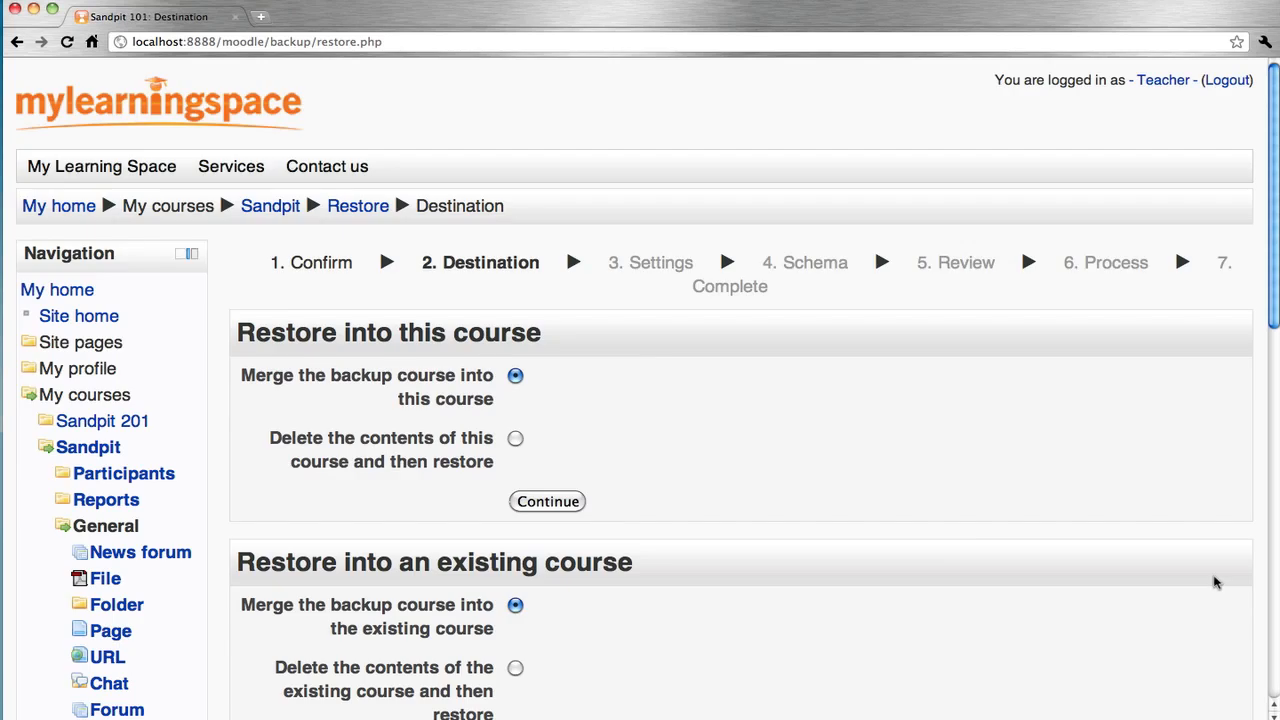
{"action": "mouse_move", "coordinate": [1106, 522]}
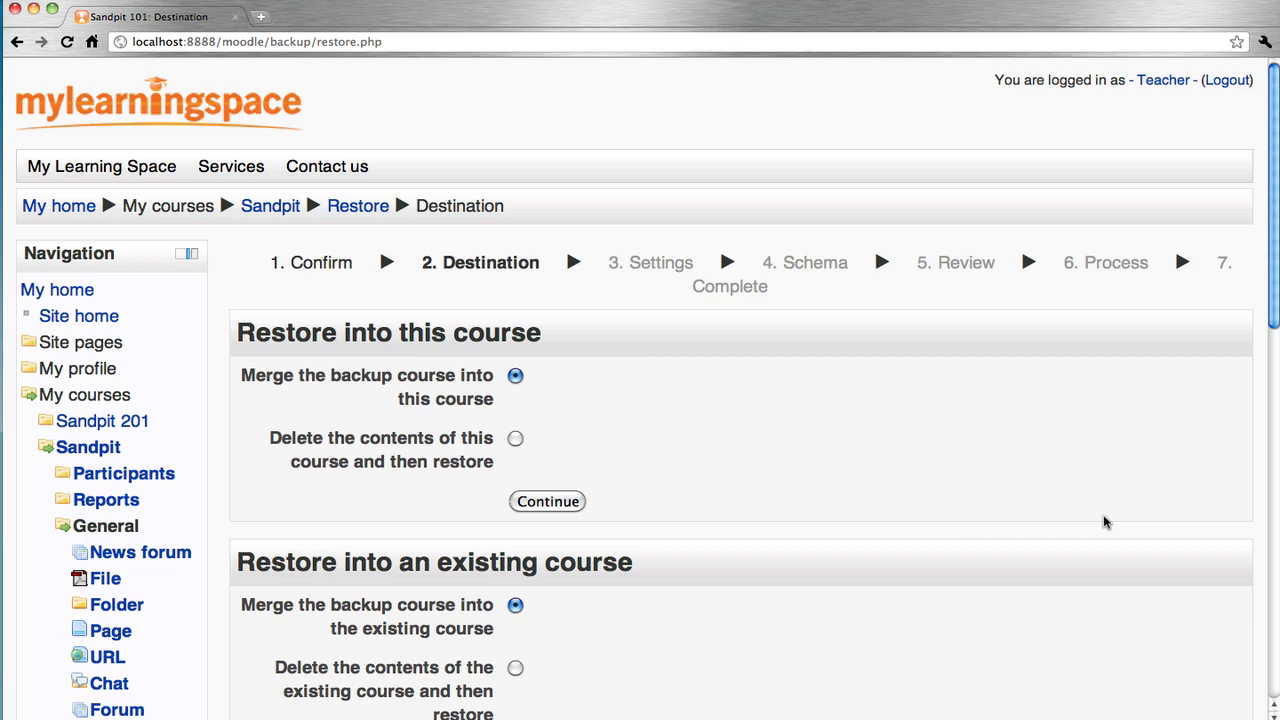
{"action": "scroll", "scroll_direction": "down", "scroll_amount": 3}
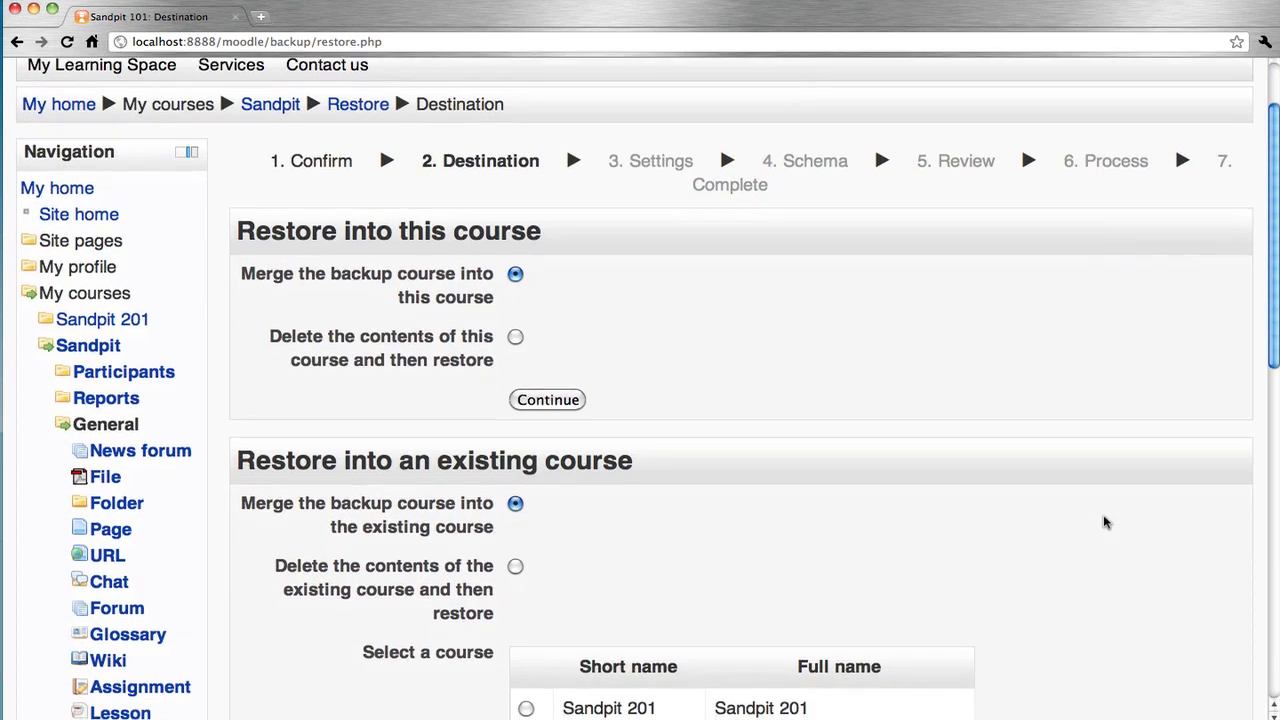
{"action": "scroll", "scroll_direction": "down", "scroll_amount": 3}
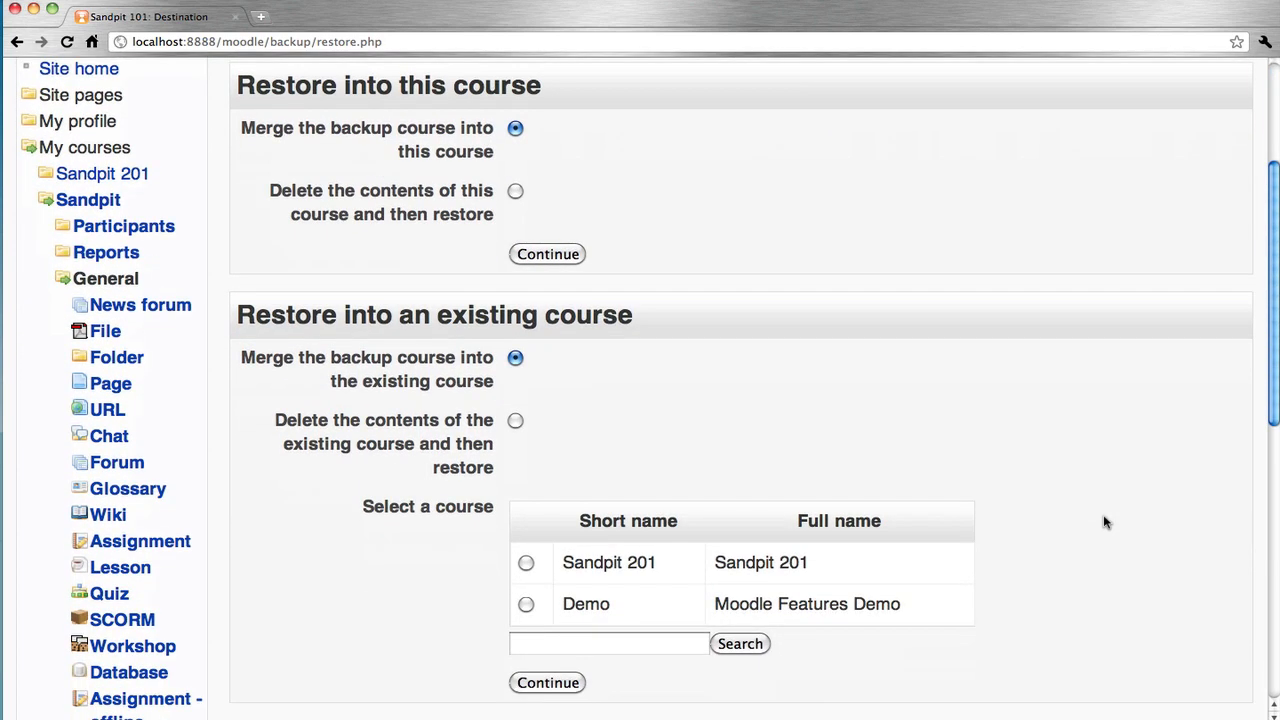
{"action": "mouse_move", "coordinate": [994, 570]}
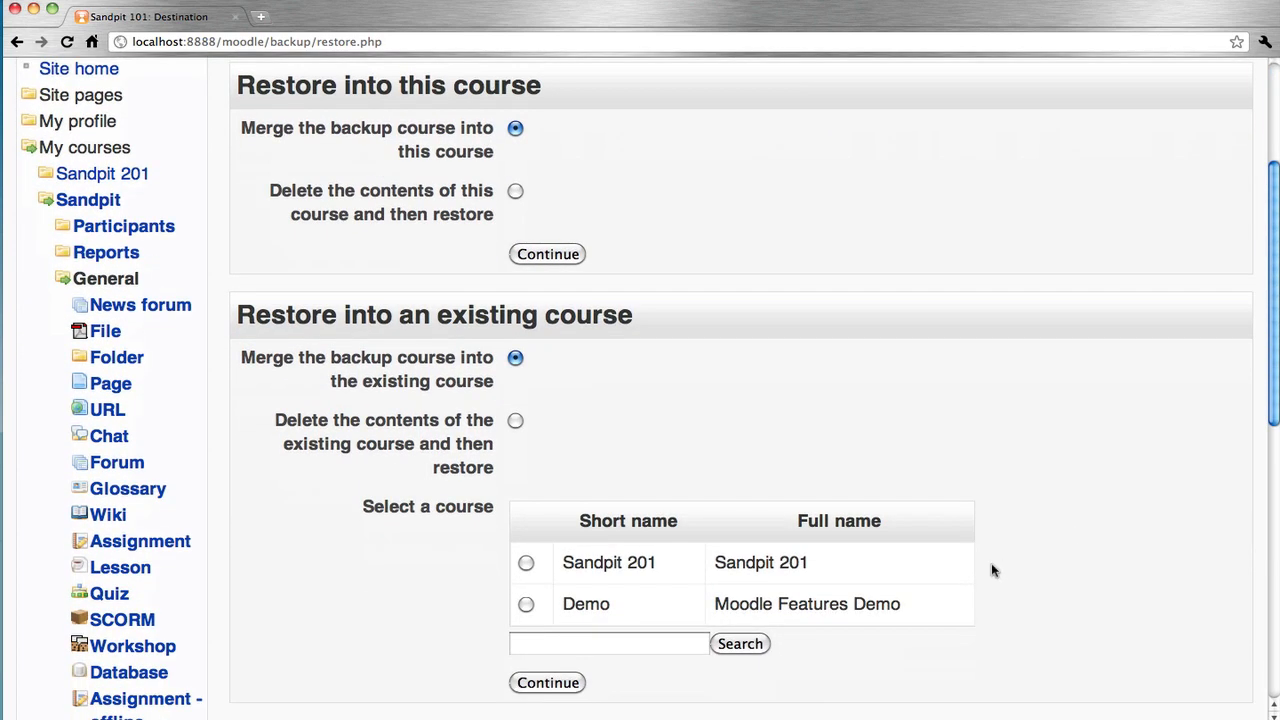
{"action": "mouse_move", "coordinate": [448, 528]}
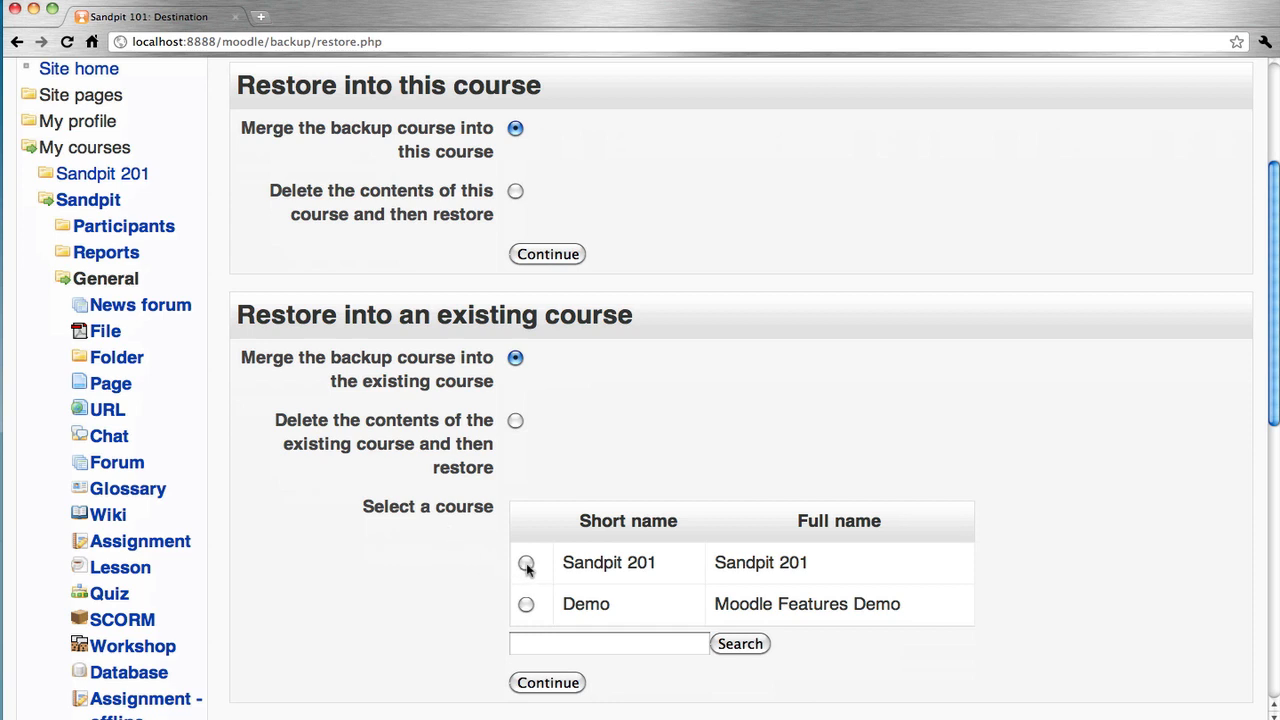
{"action": "left_click", "coordinate": [524, 562]}
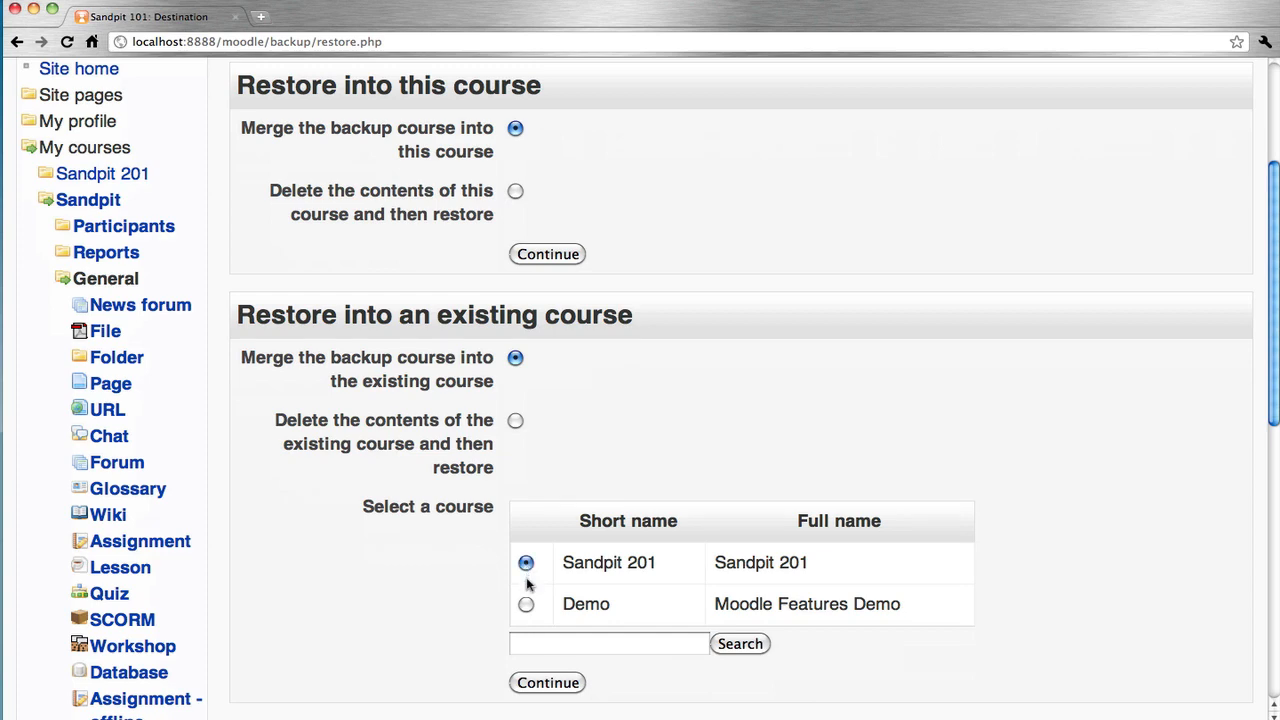
{"action": "left_click", "coordinate": [548, 682]}
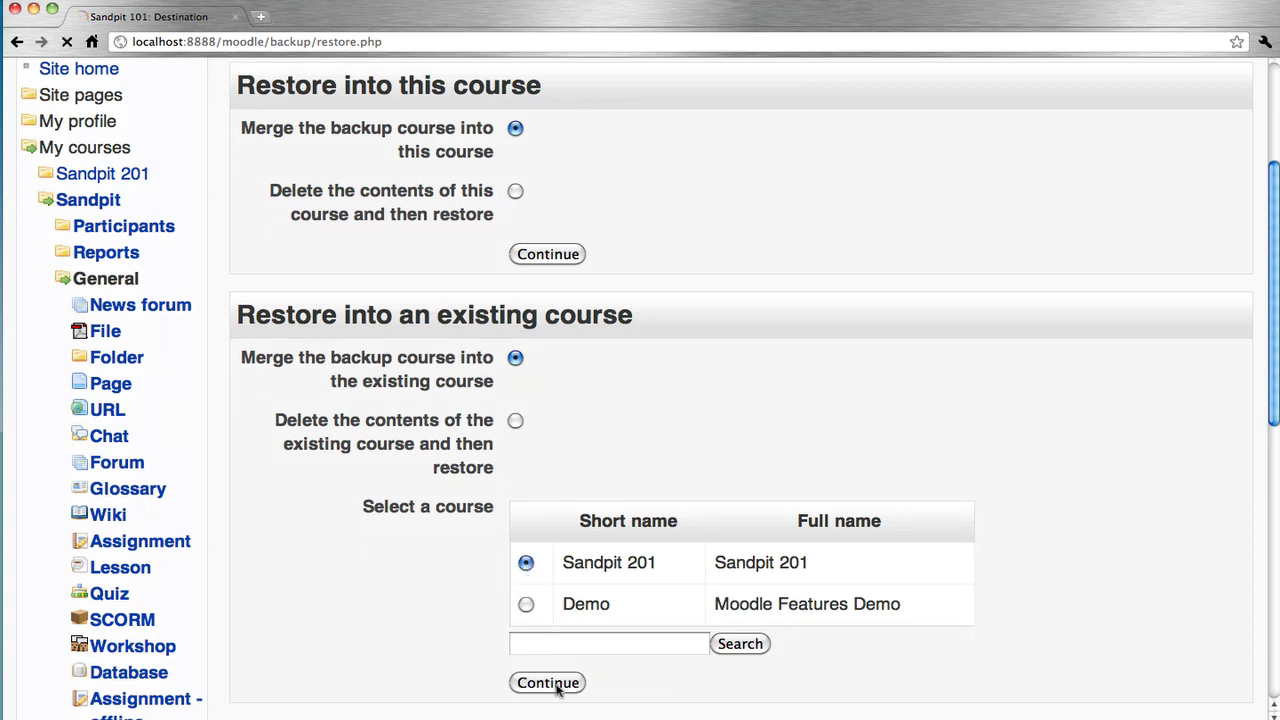
{"action": "left_click", "coordinate": [548, 682]}
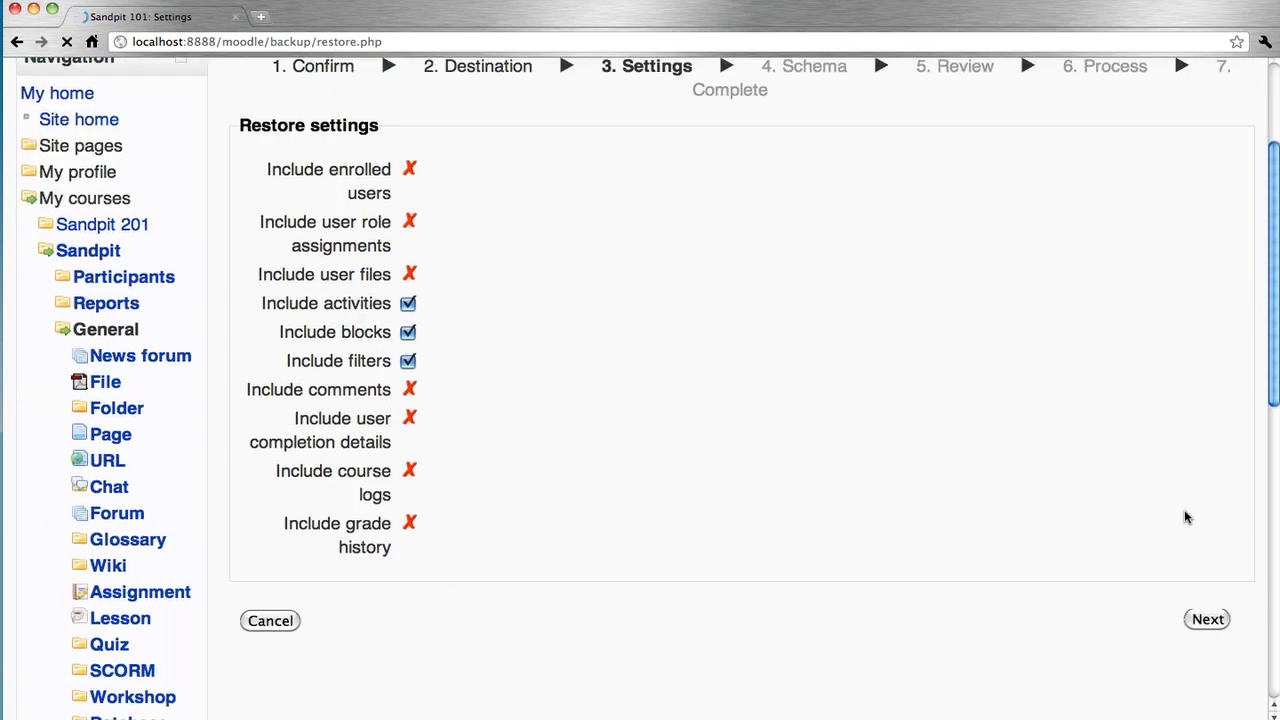
Accept the restore settings and leave the course name and sections unchanged.
{"action": "scroll", "scroll_direction": "down", "scroll_amount": 3}
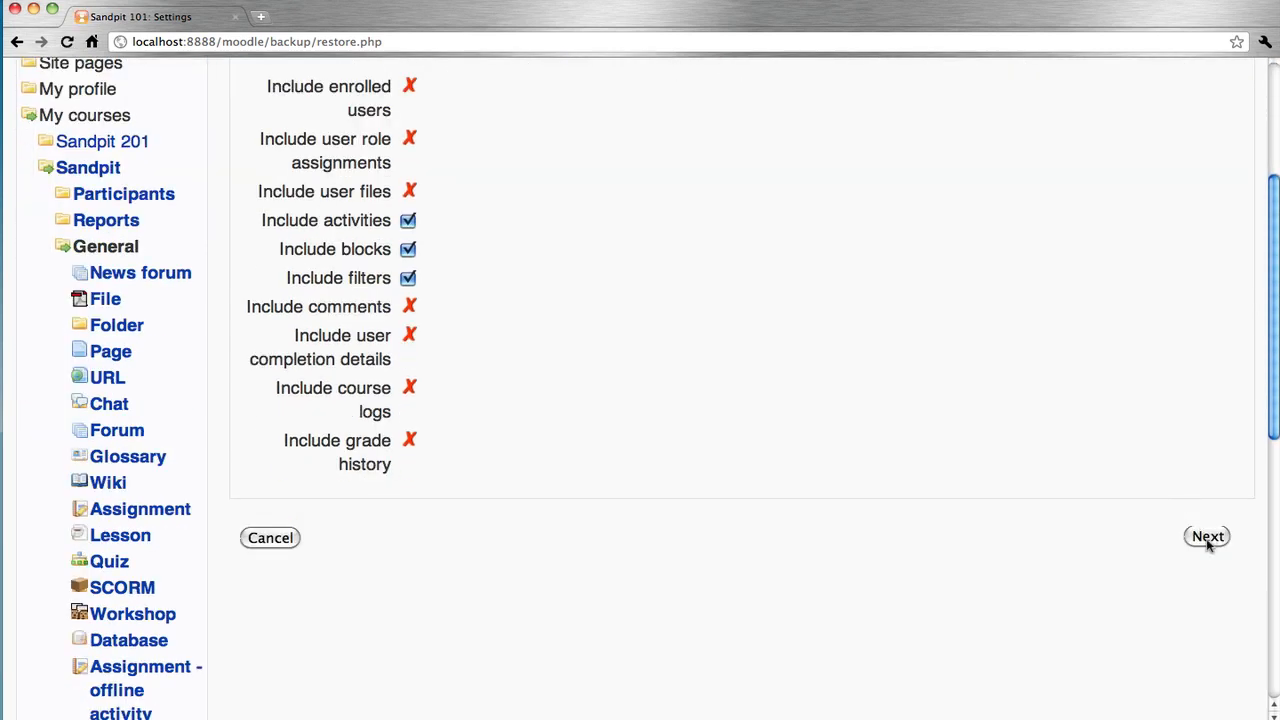
{"action": "left_click", "coordinate": [1208, 536]}
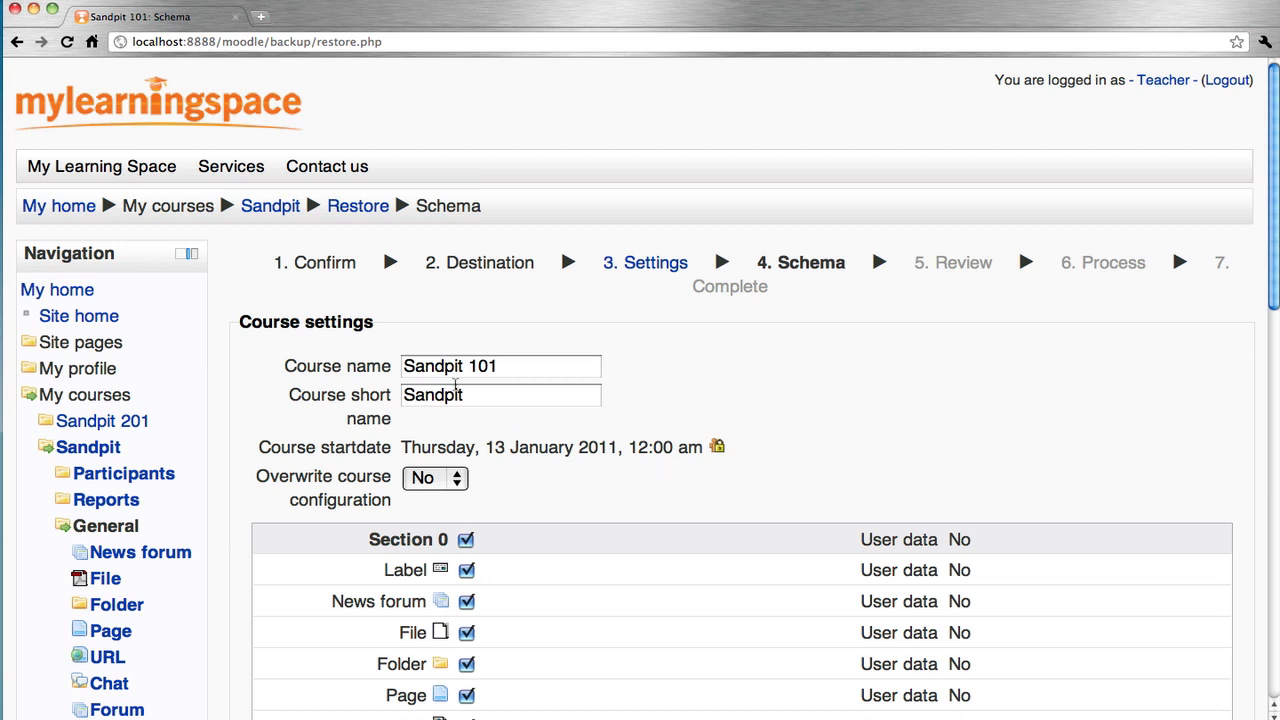
{"action": "left_click", "coordinate": [480, 366]}
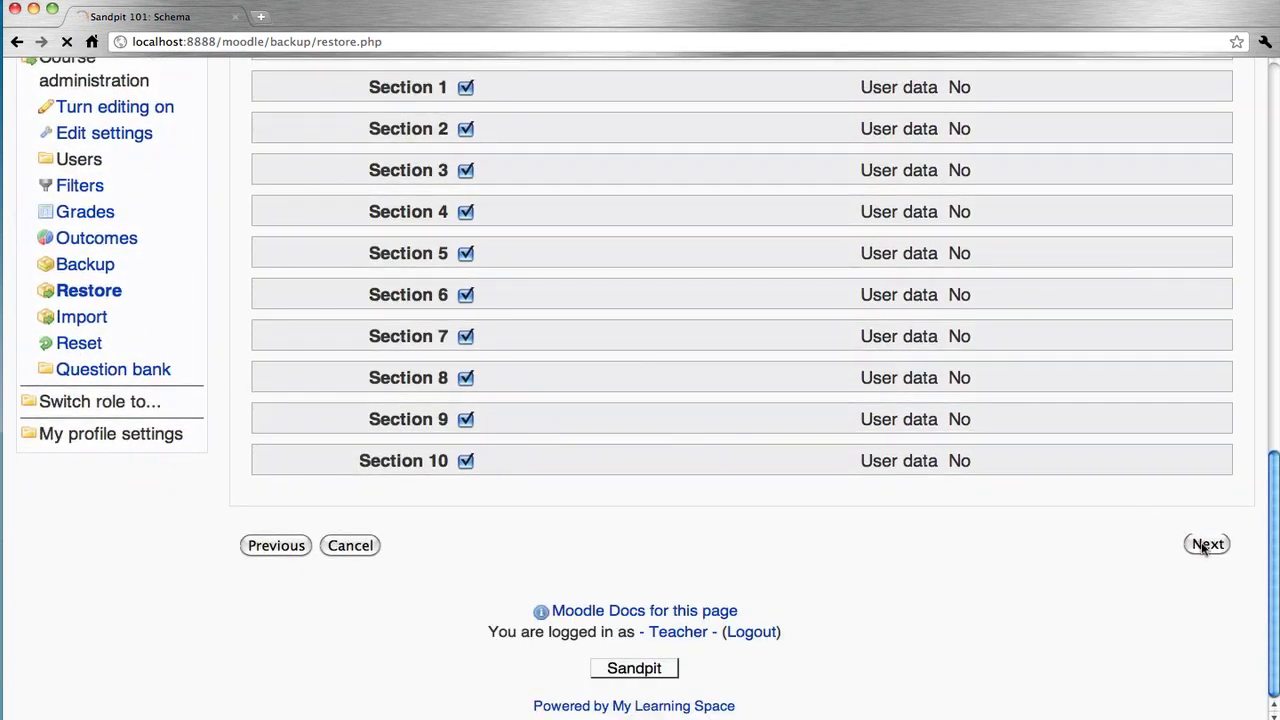
{"action": "left_click", "coordinate": [1208, 544]}
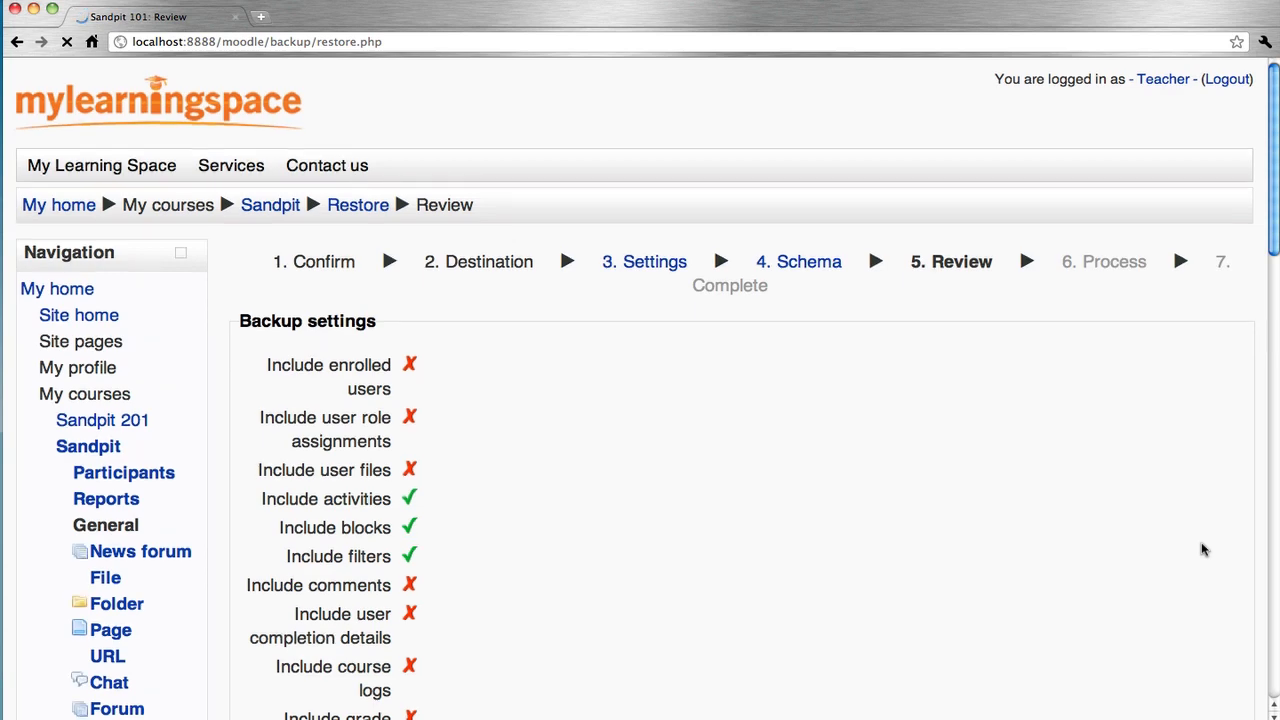
Perform the restore into Sandpit 201 from the Review page.
{"action": "scroll", "scroll_direction": "down", "scroll_amount": 3}
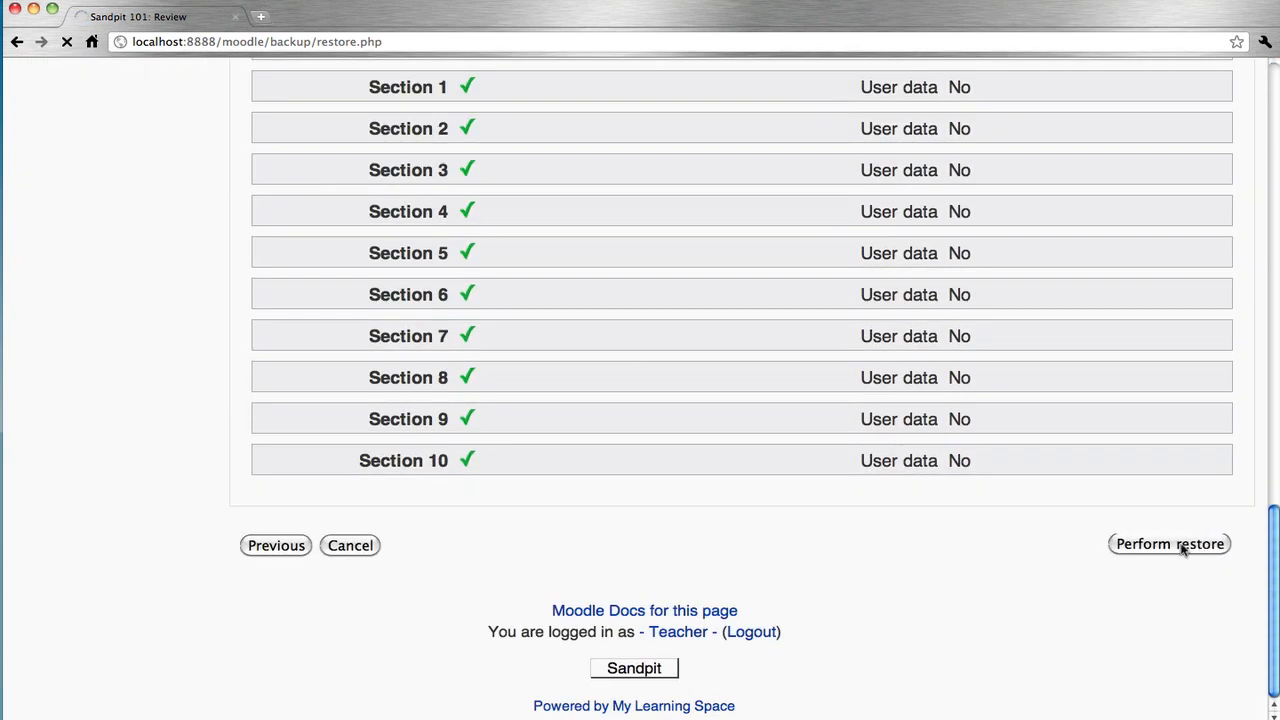
{"action": "left_click", "coordinate": [1168, 544]}
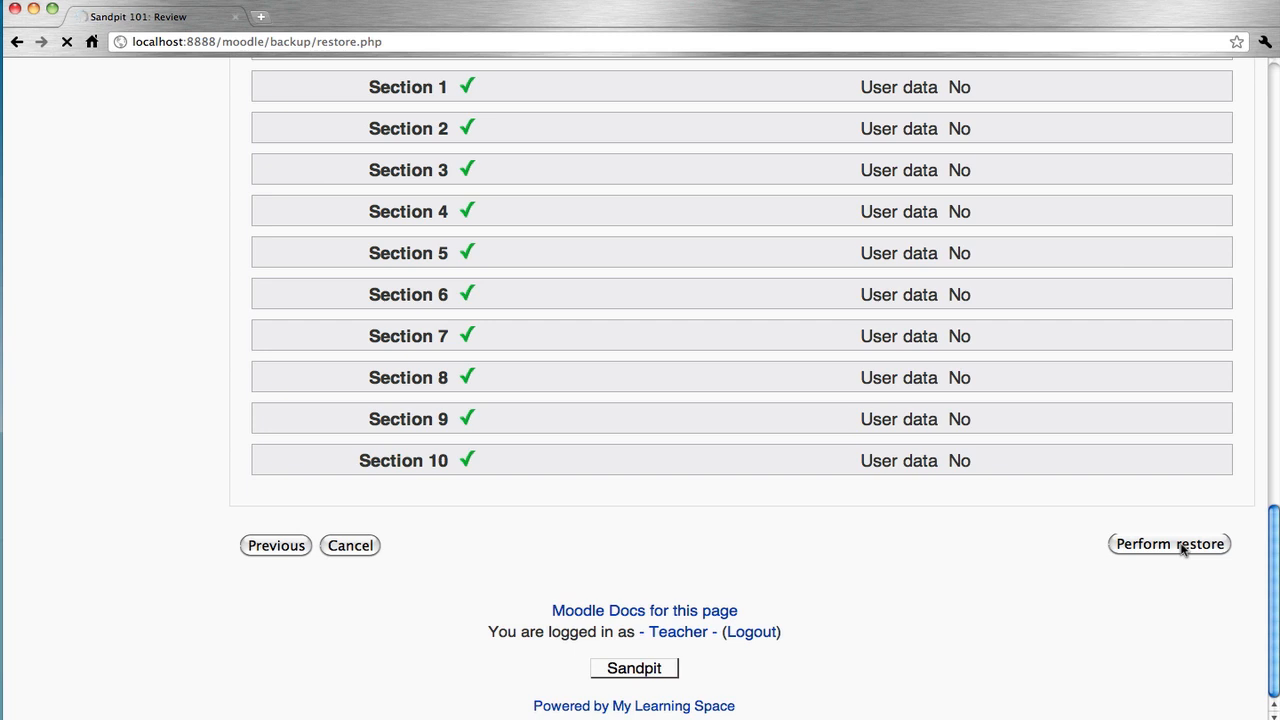
{"action": "left_click", "coordinate": [1168, 544]}
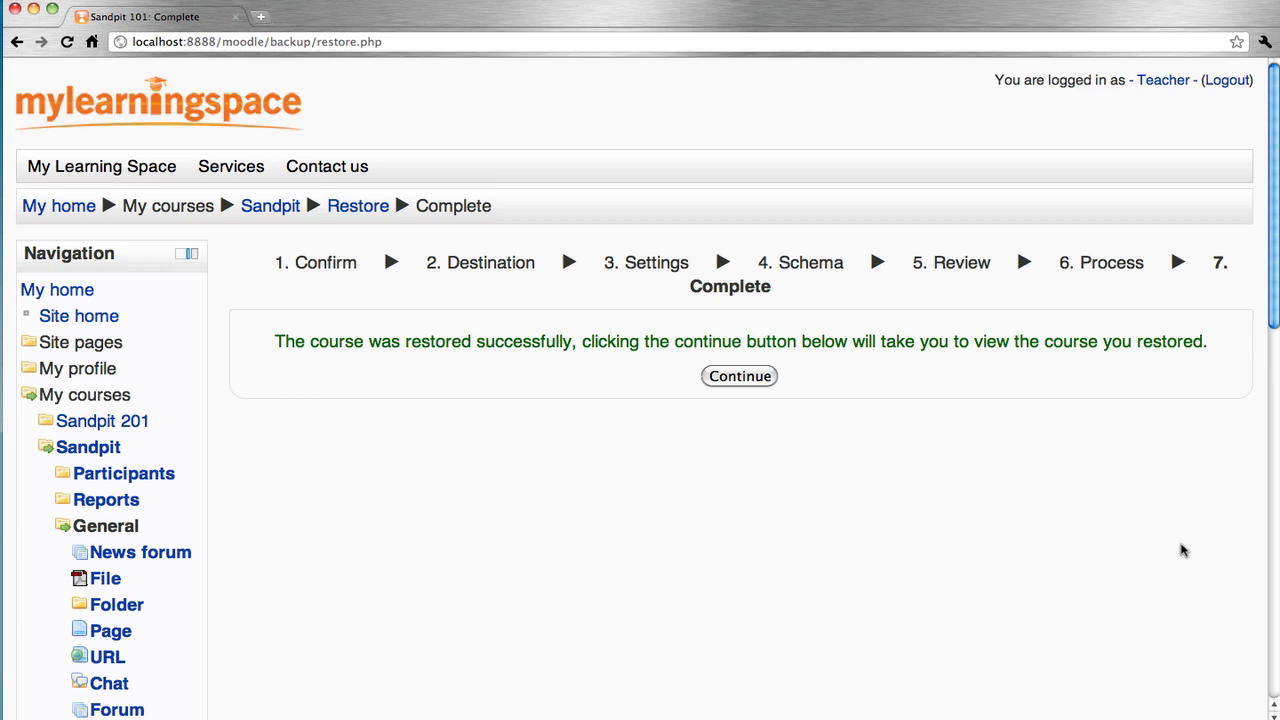
Continue to the Sandpit 201 course page listing the restored activities.
{"action": "left_click", "coordinate": [740, 376]}
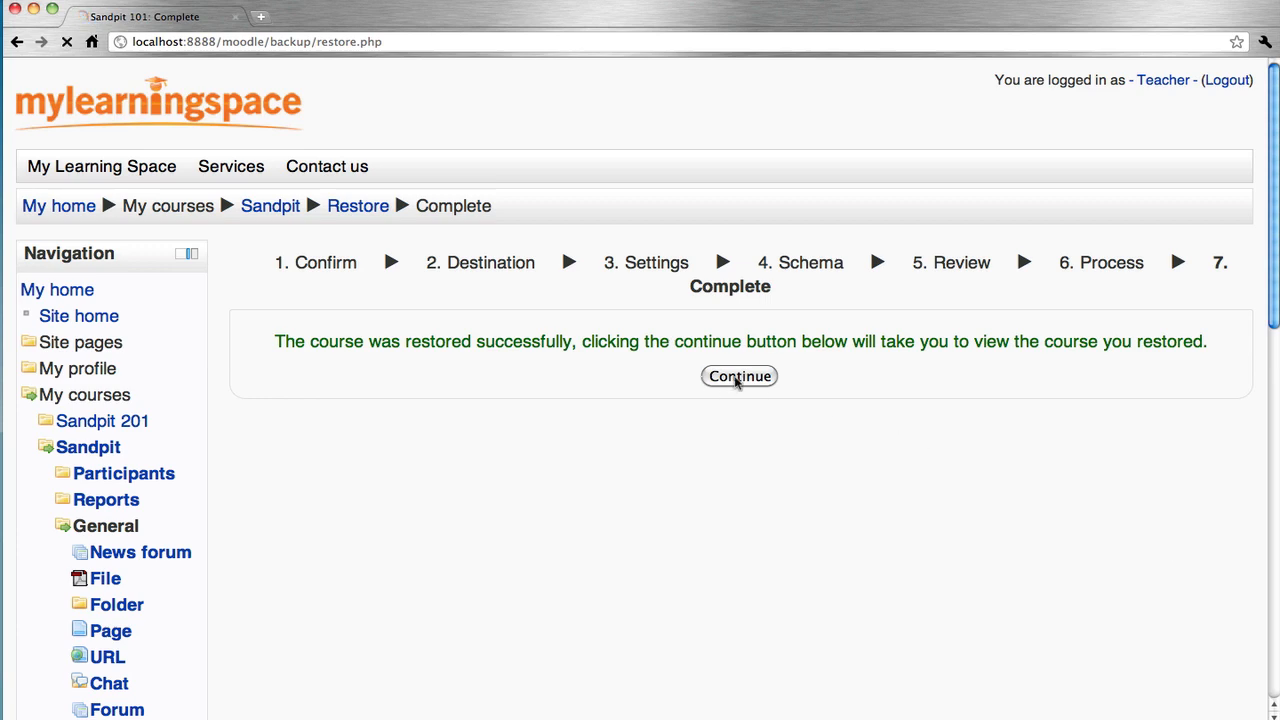
{"action": "left_click", "coordinate": [740, 376]}
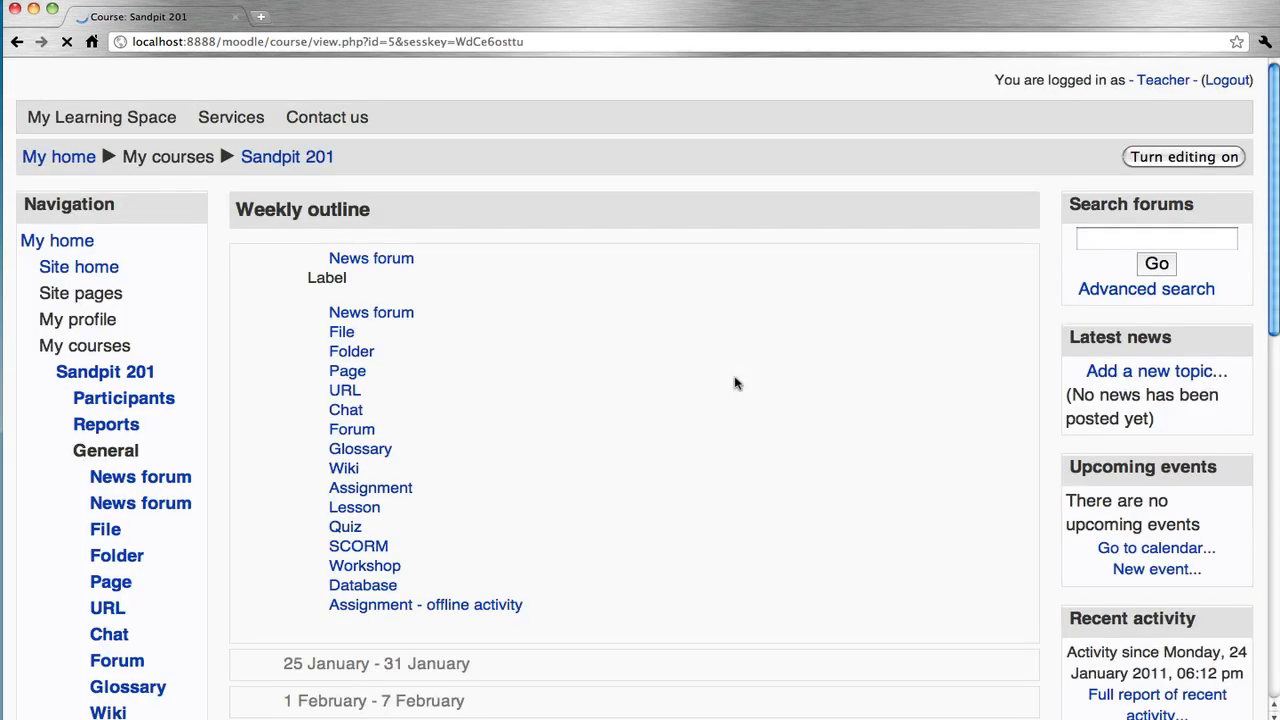